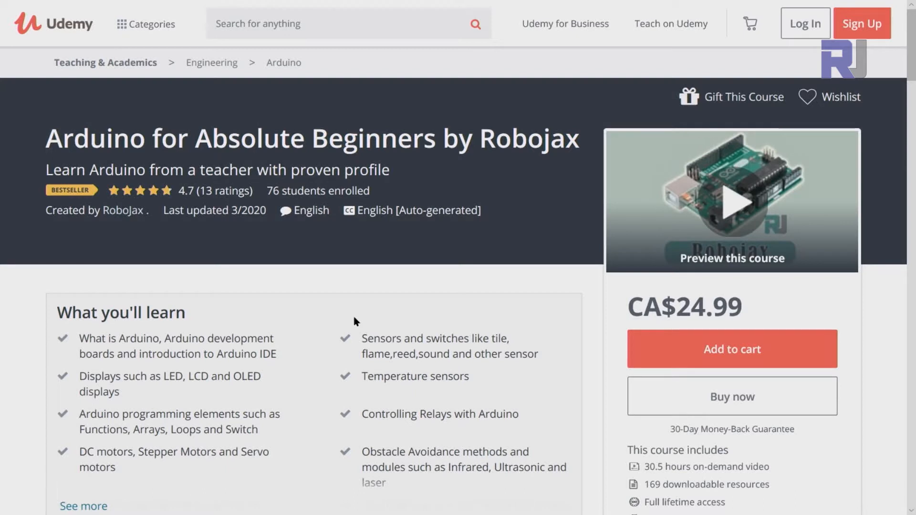
{"action": "mouse_move", "coordinate": [228, 186]}
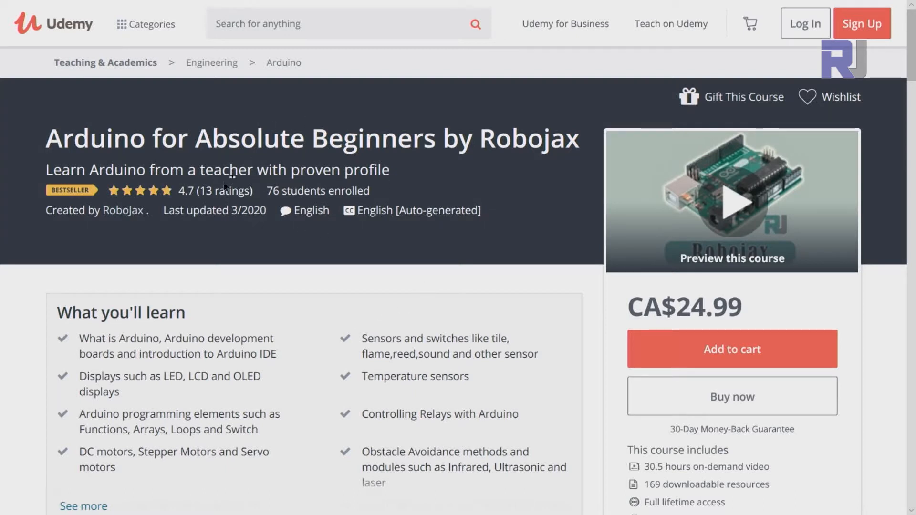
Scroll down the Arduino for Absolute Beginners page to the Course content outline.
{"action": "scroll", "scroll_direction": "down", "scroll_amount": 3}
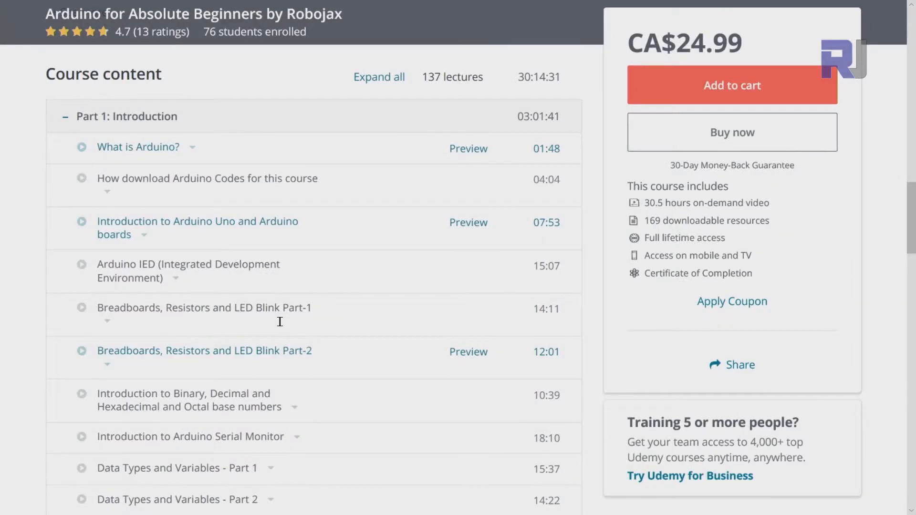
{"action": "scroll", "scroll_direction": "down", "scroll_amount": 3}
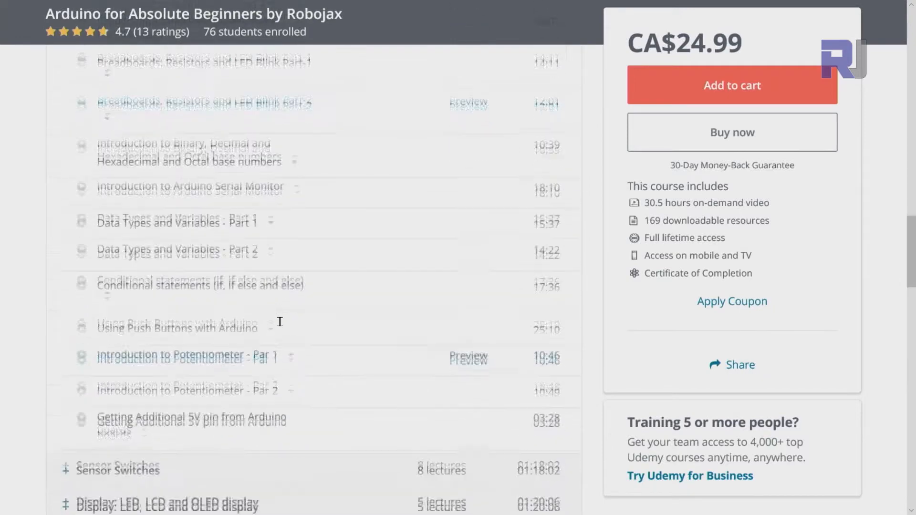
{"action": "scroll", "scroll_direction": "down", "scroll_amount": 3}
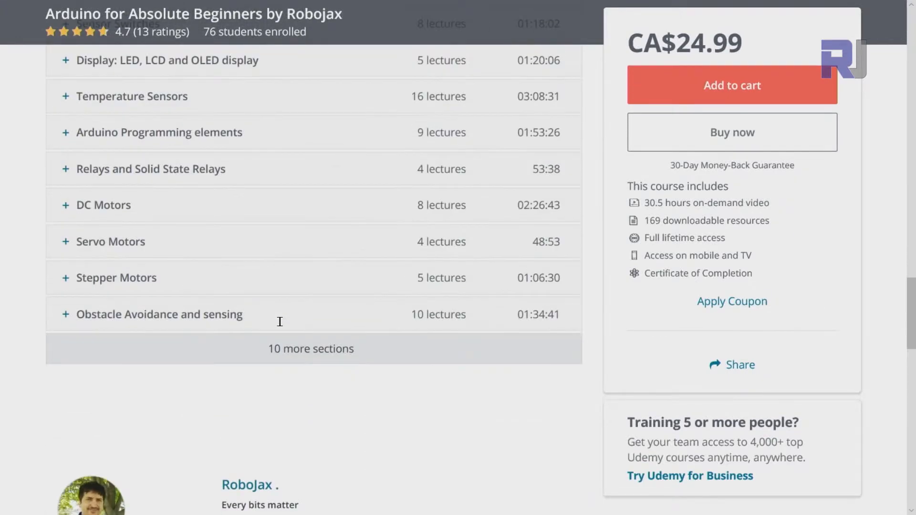
{"action": "scroll", "scroll_direction": "down", "scroll_amount": 3}
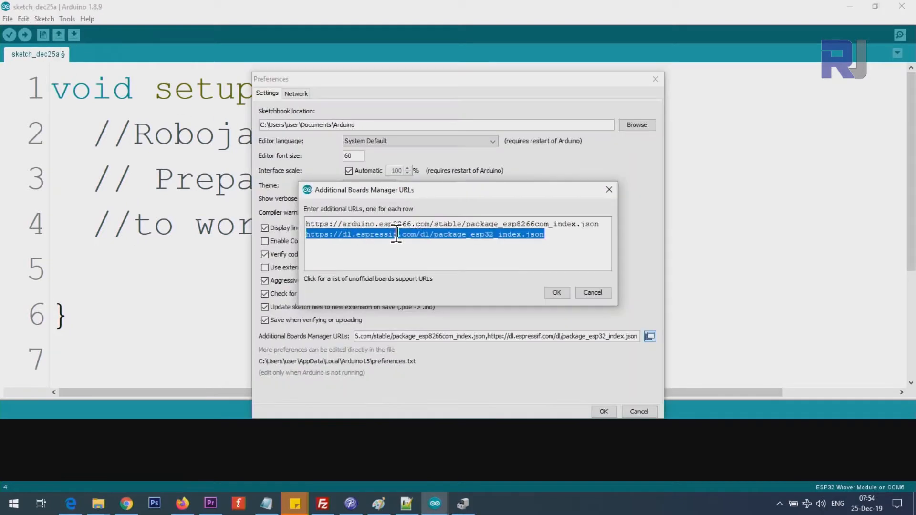
Keep the ESP32 board URL and confirm Espressif esp32 1.0.4 is installed in Boards Manager.
{"action": "left_click", "coordinate": [438, 234]}
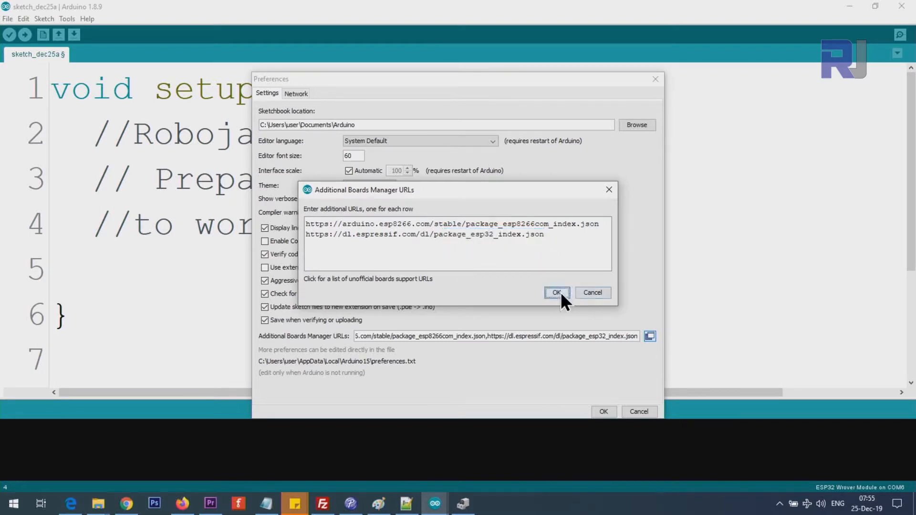
{"action": "left_click", "coordinate": [555, 292]}
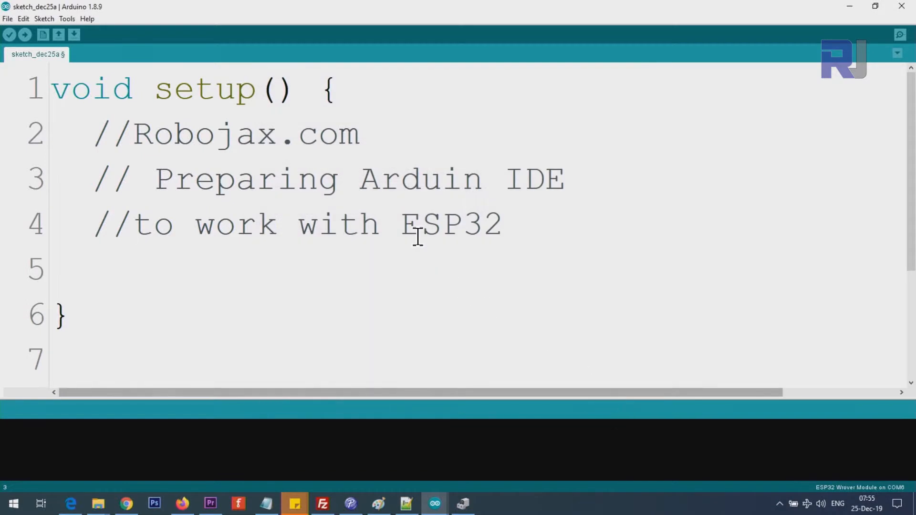
{"action": "mouse_move", "coordinate": [152, 68]}
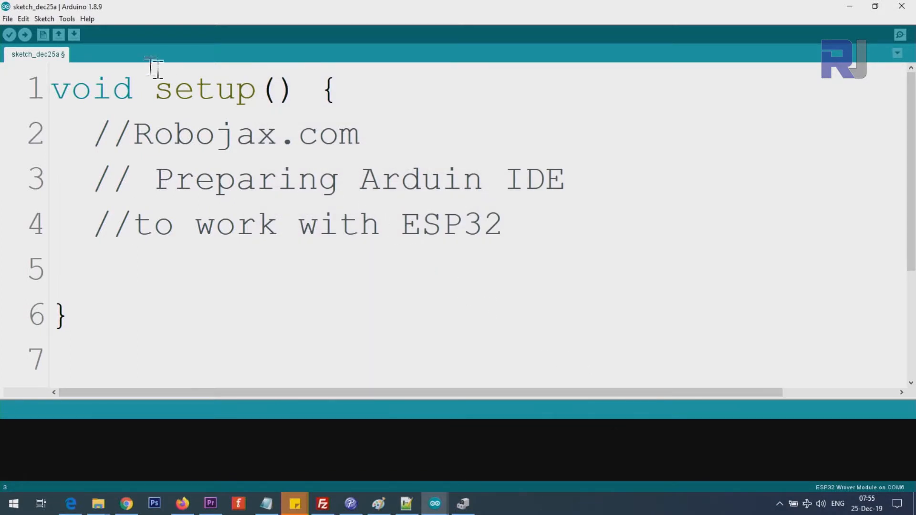
{"action": "mouse_move", "coordinate": [76, 26]}
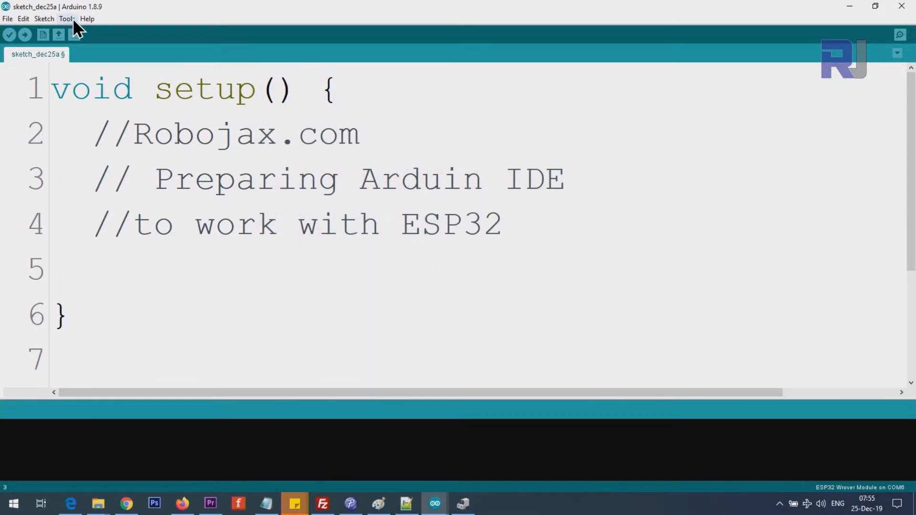
{"action": "left_click", "coordinate": [66, 19]}
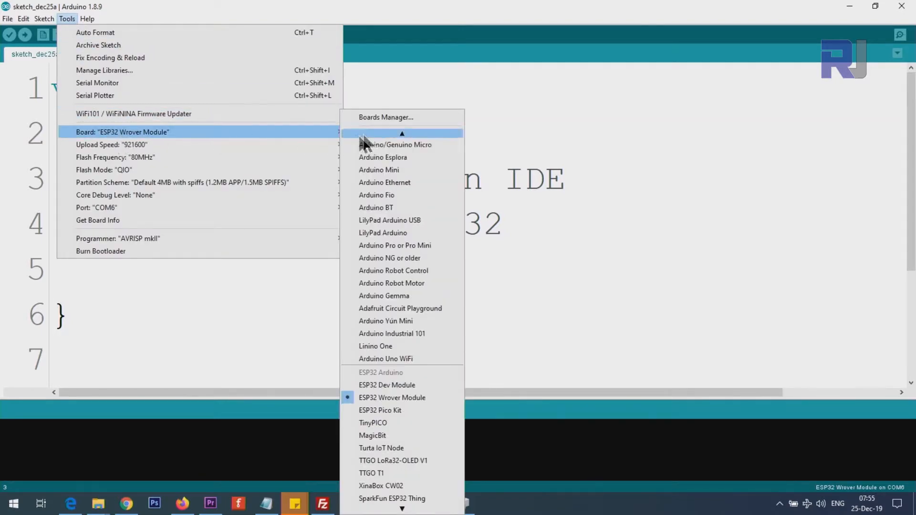
{"action": "left_click", "coordinate": [386, 117]}
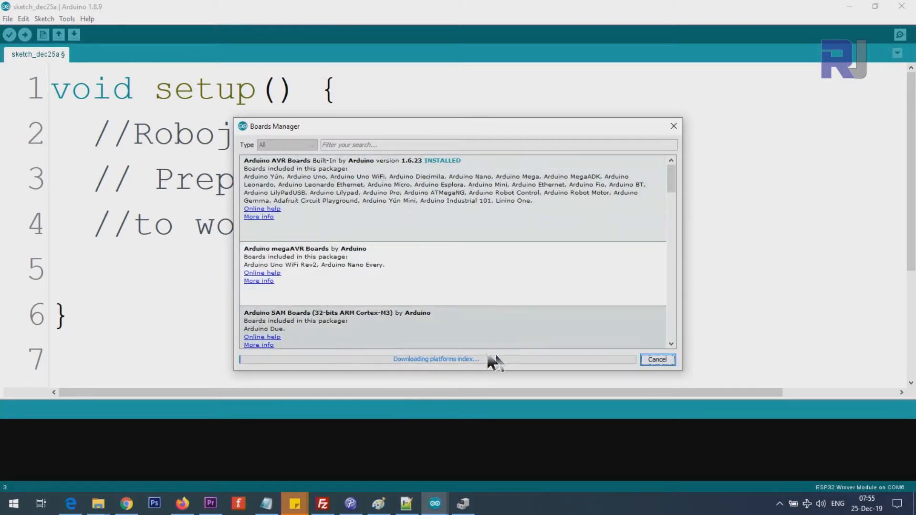
{"action": "mouse_move", "coordinate": [513, 372]}
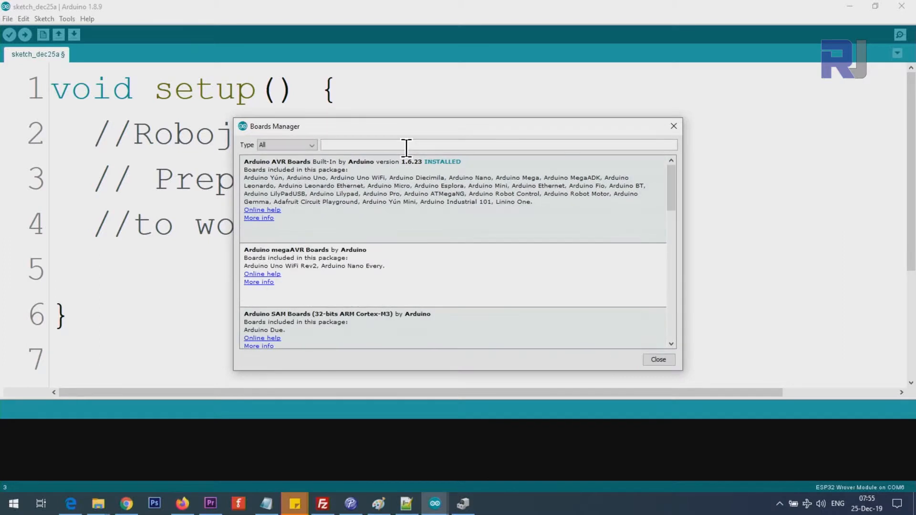
{"action": "type", "text": "e"}
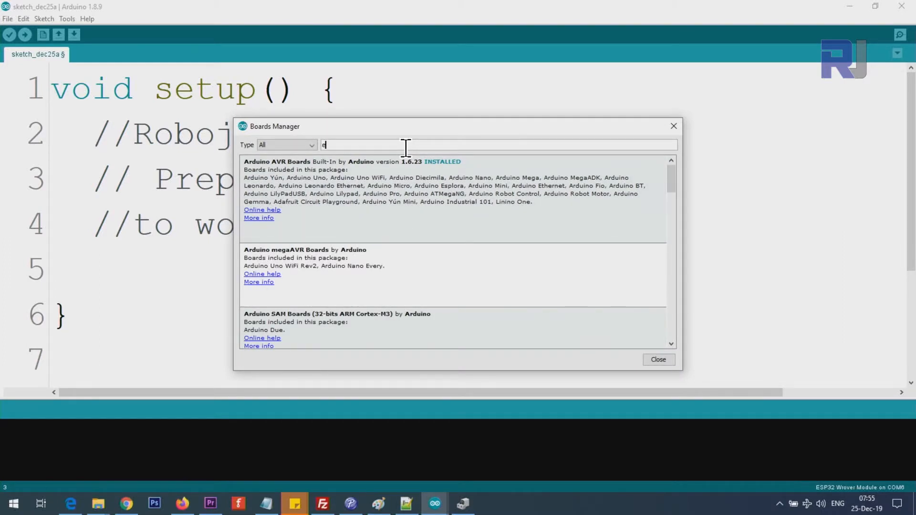
{"action": "type", "text": "sp32"}
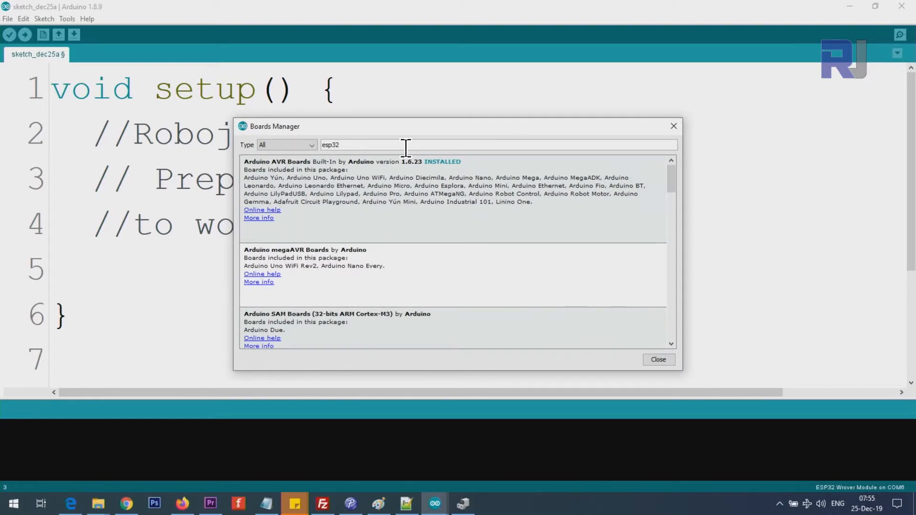
{"action": "type", "text": "esp32"}
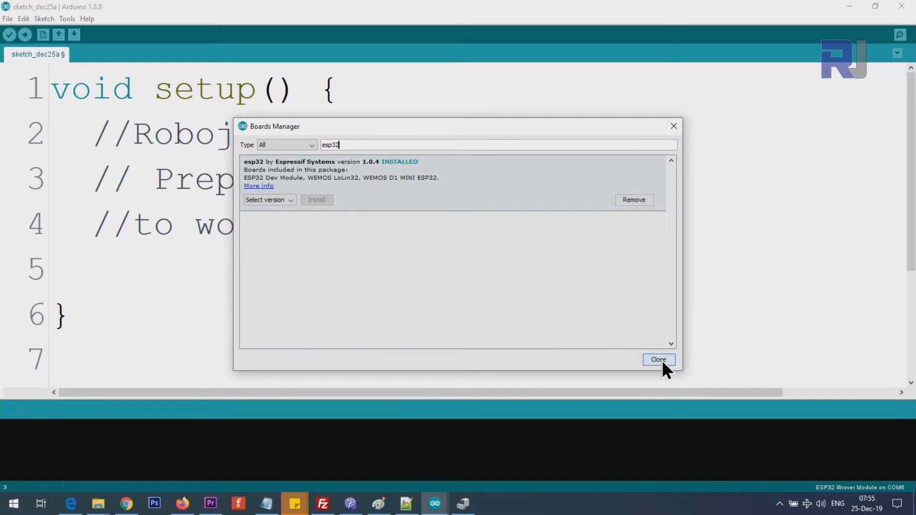
{"action": "left_click", "coordinate": [658, 359]}
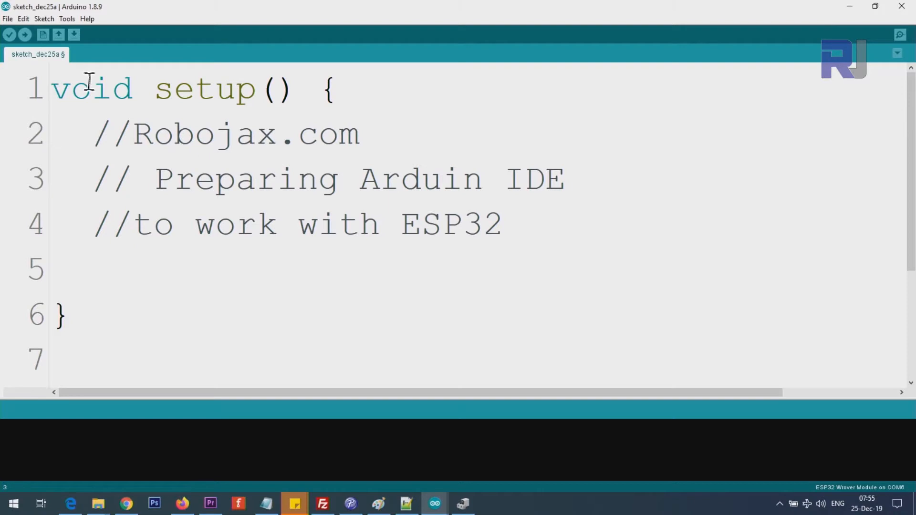
Choose ESP32 Wrover Module from the Tools board list.
{"action": "left_click", "coordinate": [67, 18]}
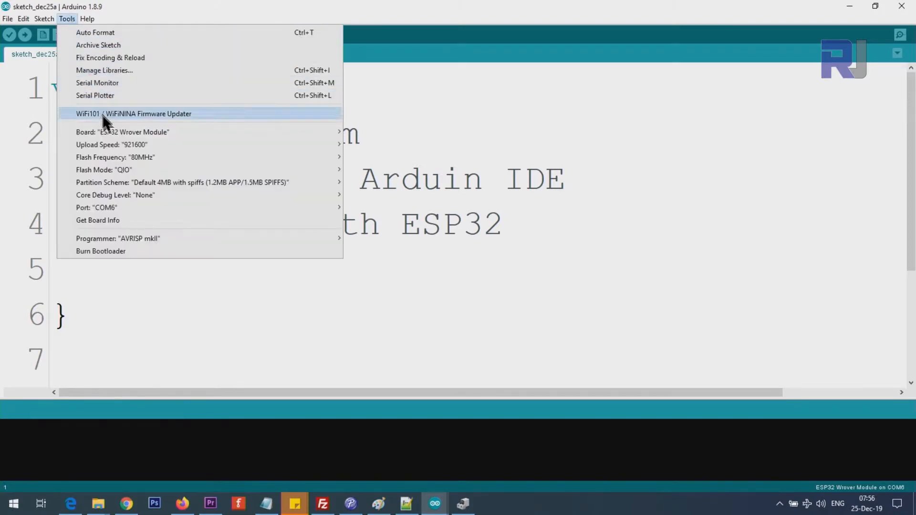
{"action": "left_click", "coordinate": [123, 131]}
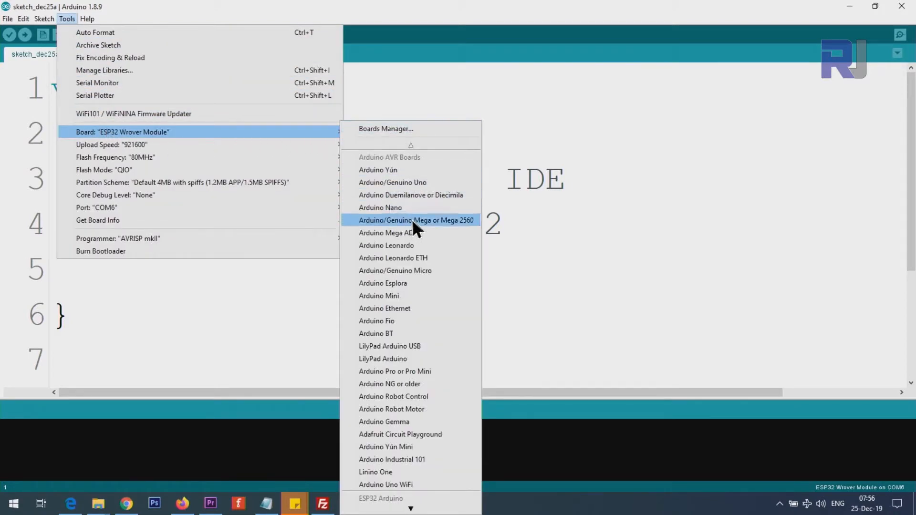
{"action": "mouse_move", "coordinate": [393, 182]}
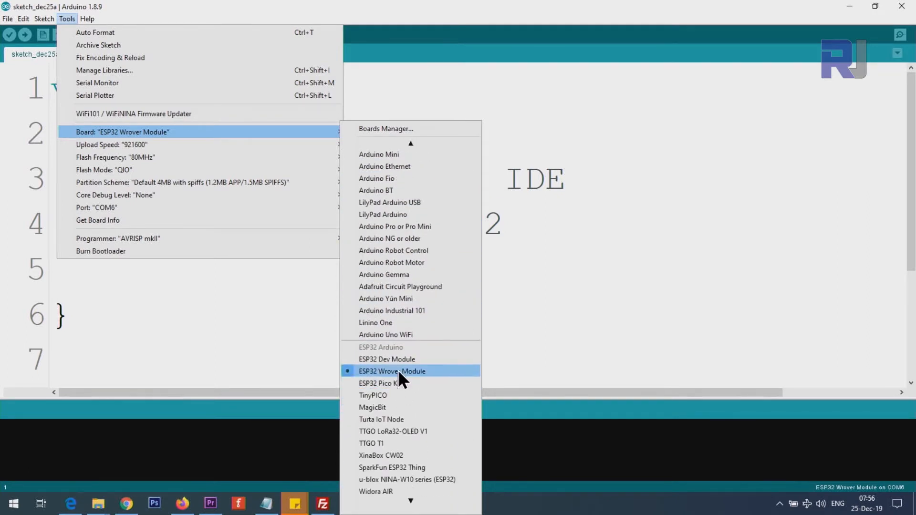
{"action": "mouse_move", "coordinate": [391, 360]}
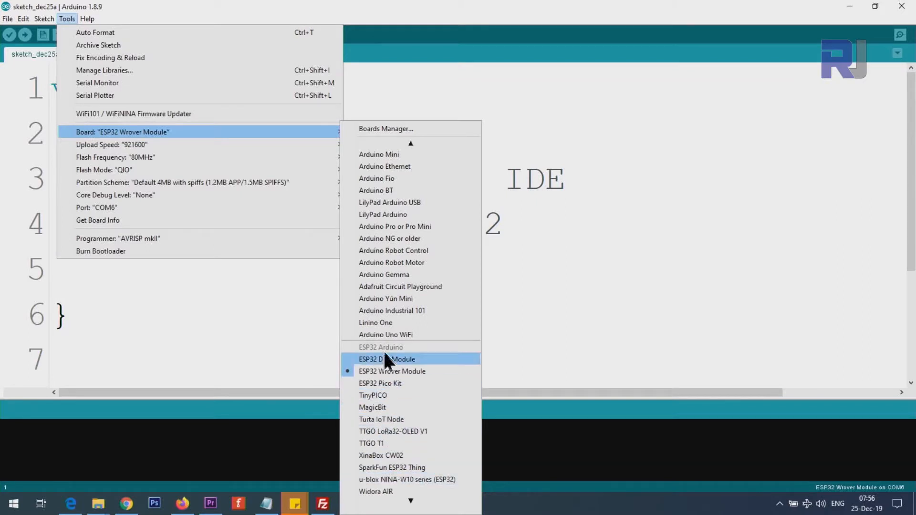
{"action": "mouse_move", "coordinate": [401, 383]}
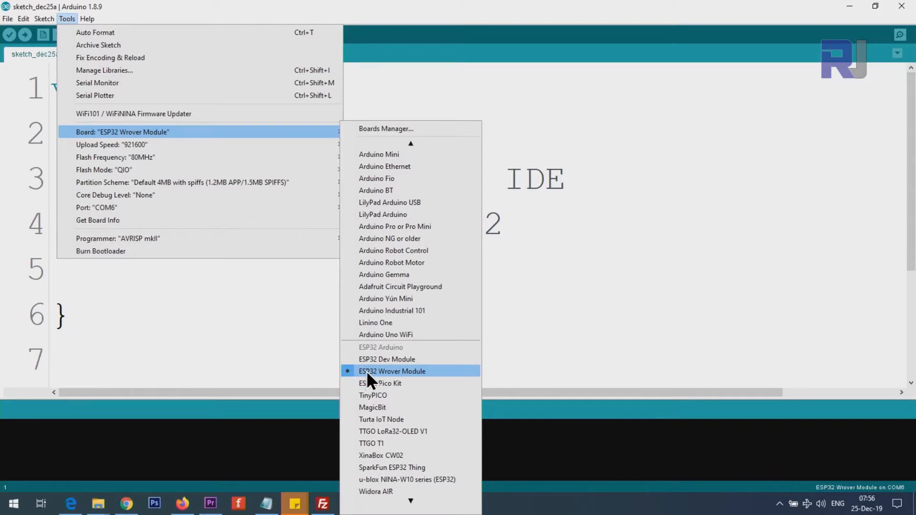
{"action": "left_click", "coordinate": [392, 371]}
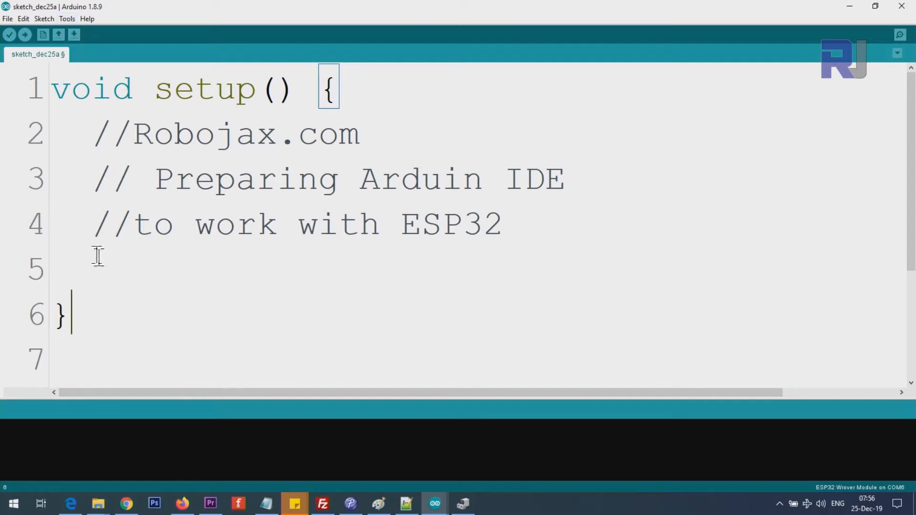
{"action": "mouse_move", "coordinate": [13, 503]}
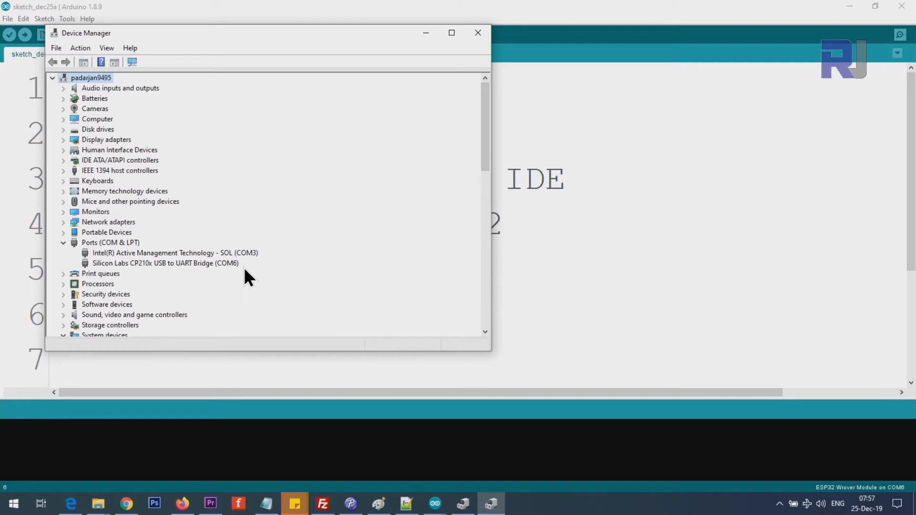
{"action": "mouse_move", "coordinate": [125, 275]}
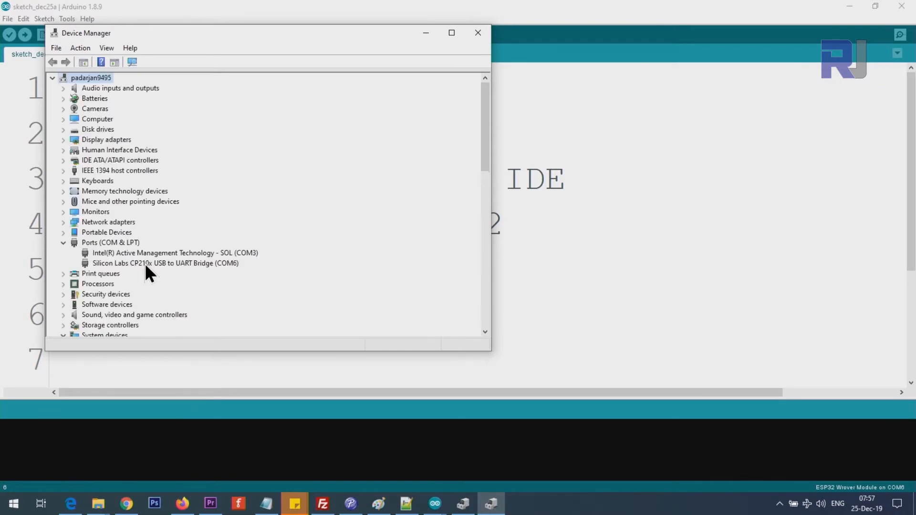
Confirm Silicon Labs CP210x USB to UART Bridge is on COM6, then minimize Device Manager.
{"action": "left_click", "coordinate": [166, 263]}
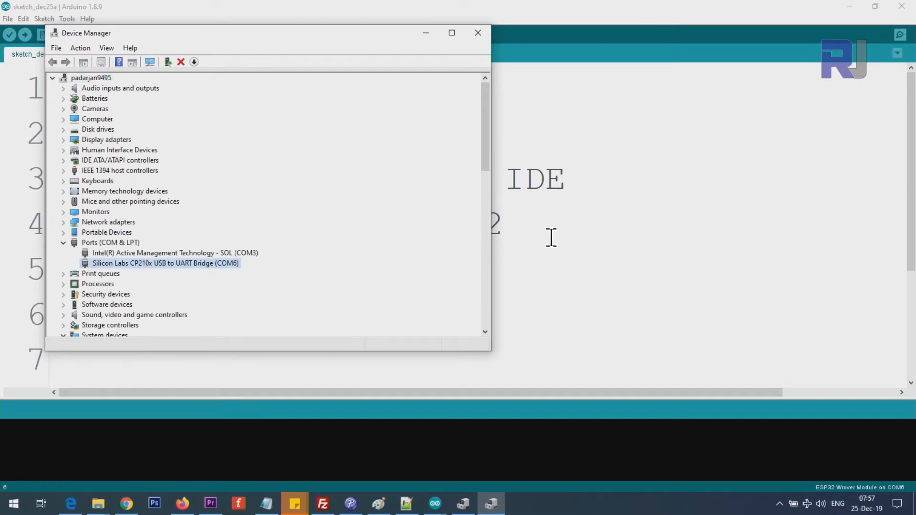
{"action": "left_click", "coordinate": [477, 32]}
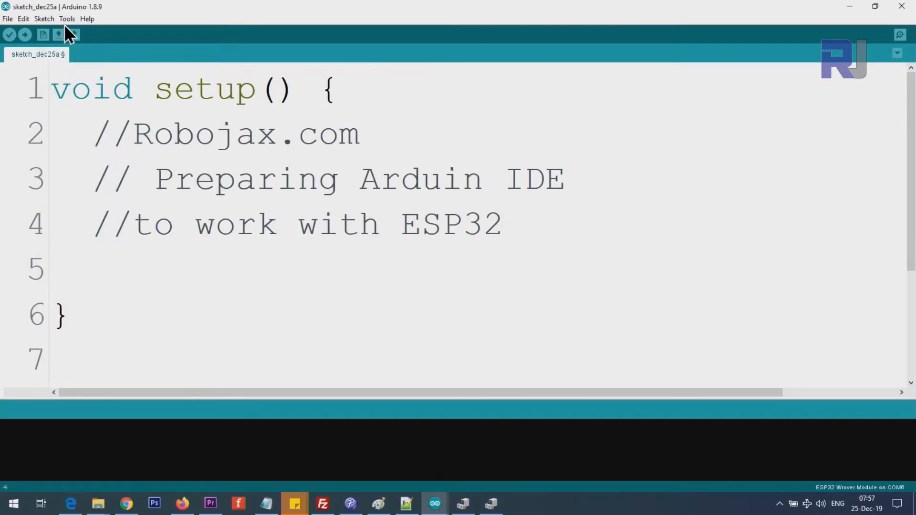
Select COM6 as the upload port under Tools.
{"action": "left_click", "coordinate": [66, 18]}
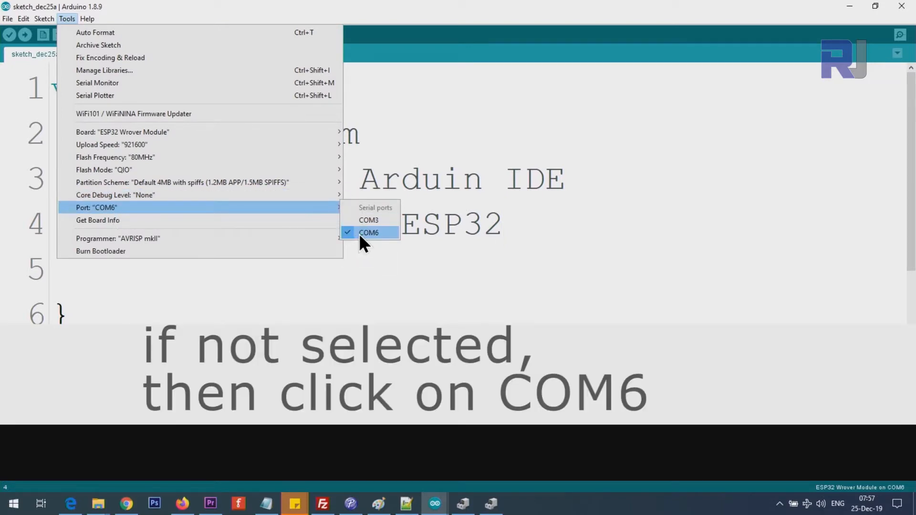
{"action": "left_click", "coordinate": [369, 232]}
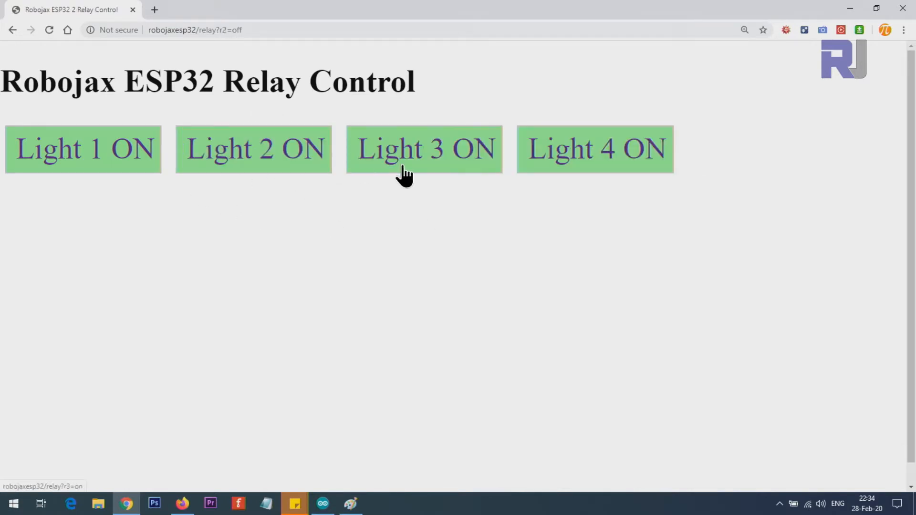
{"action": "mouse_move", "coordinate": [253, 149]}
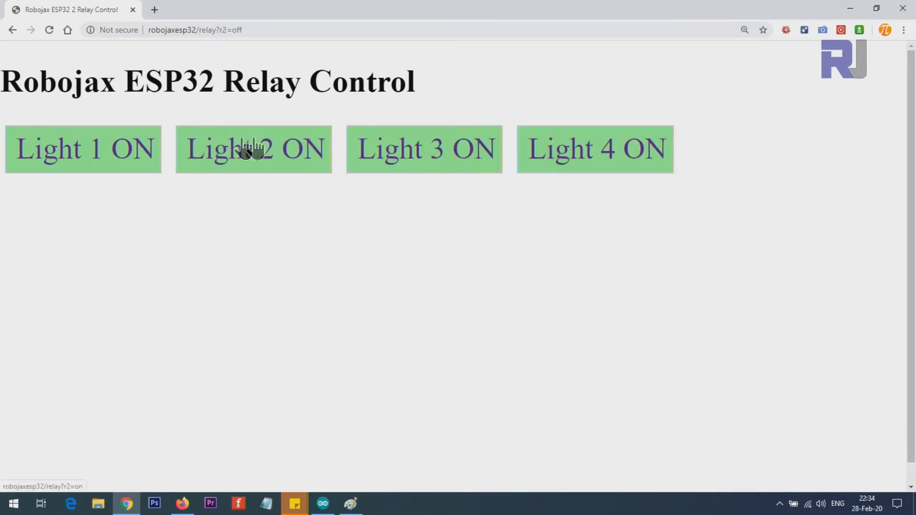
Press the green Light 2 ON button on the Robojax ESP32 Relay Control page.
{"action": "left_click", "coordinate": [253, 149]}
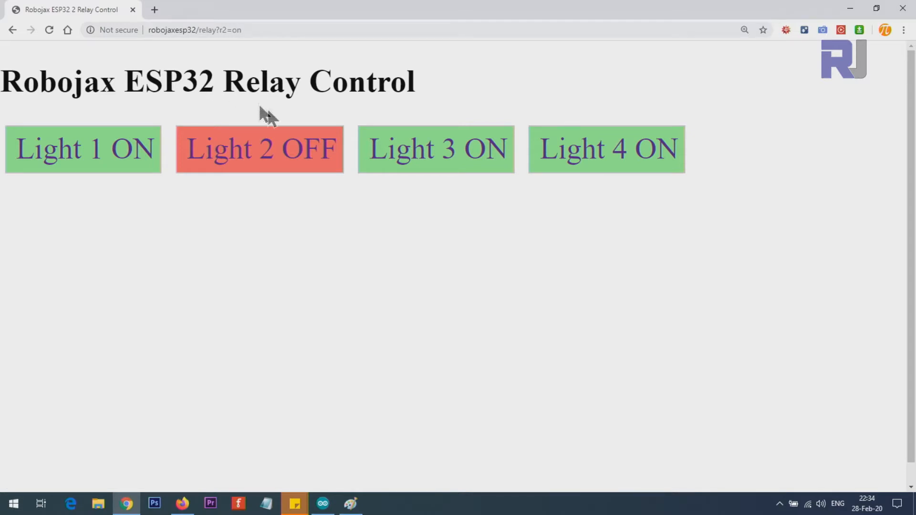
{"action": "mouse_move", "coordinate": [307, 260]}
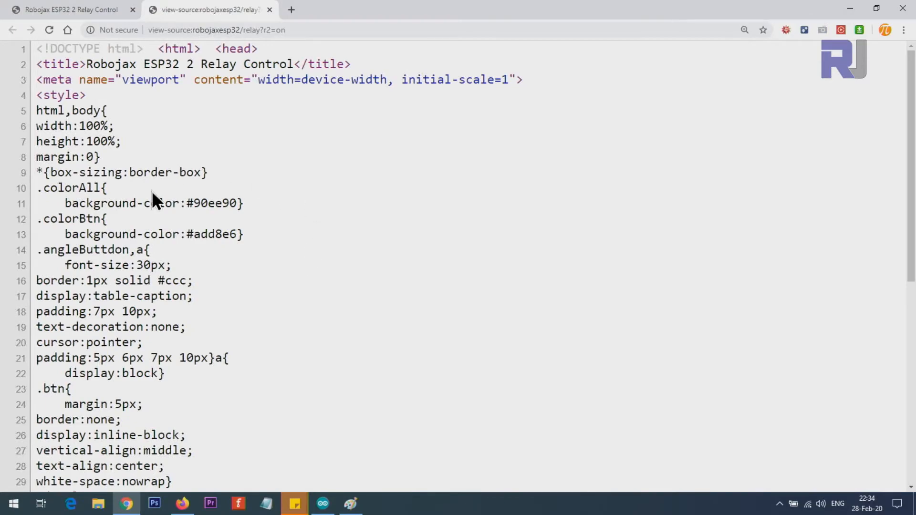
Scroll the relay page source and highlight the h1 heading tag.
{"action": "scroll", "scroll_direction": "down", "scroll_amount": 3}
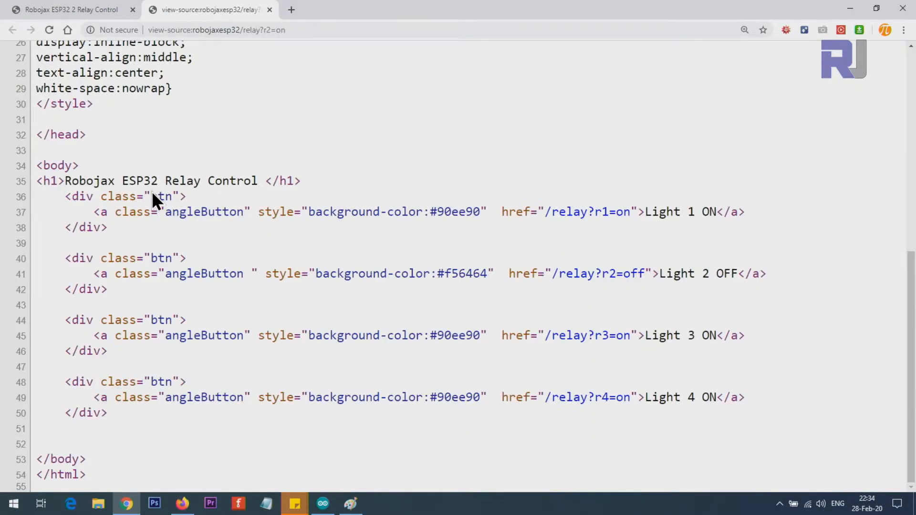
{"action": "scroll", "scroll_direction": "up", "scroll_amount": 3}
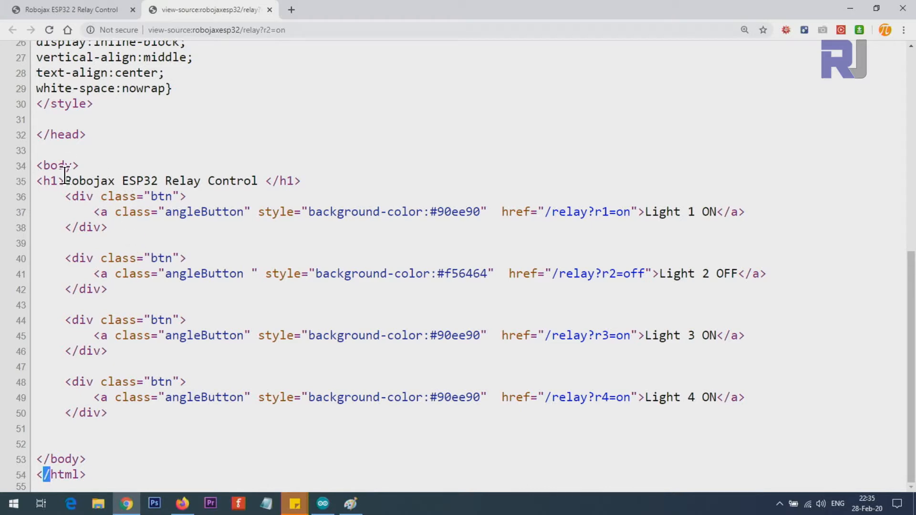
{"action": "double_click", "coordinate": [286, 181]}
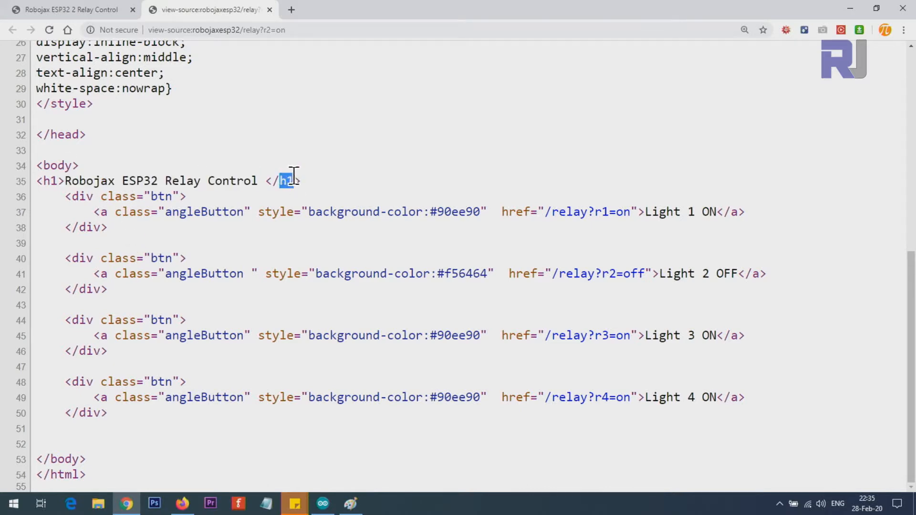
Alternate between the live control page and source tabs, ending on the live page.
{"action": "left_click", "coordinate": [69, 10]}
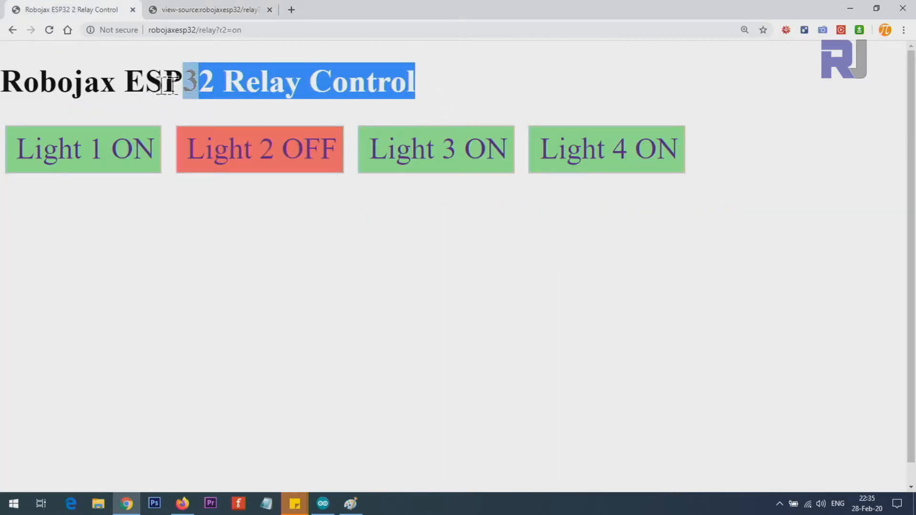
{"action": "left_click", "coordinate": [201, 10]}
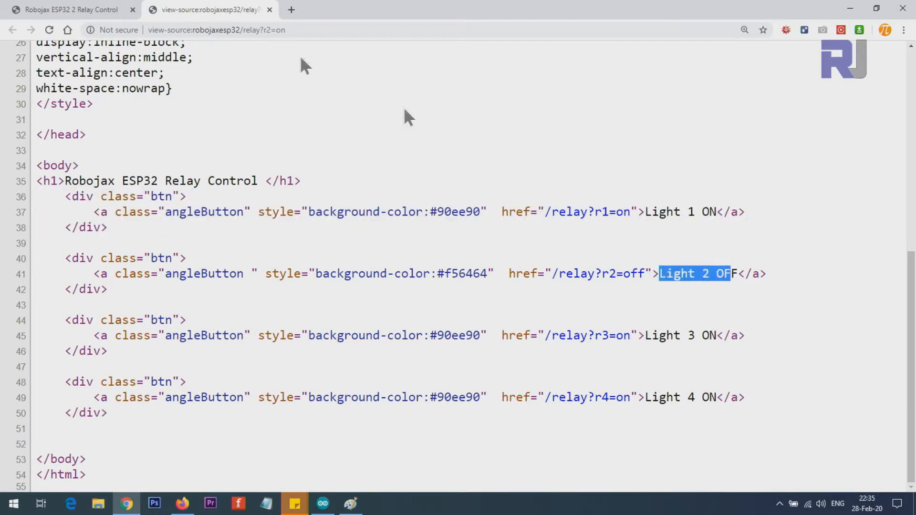
{"action": "left_click", "coordinate": [70, 10]}
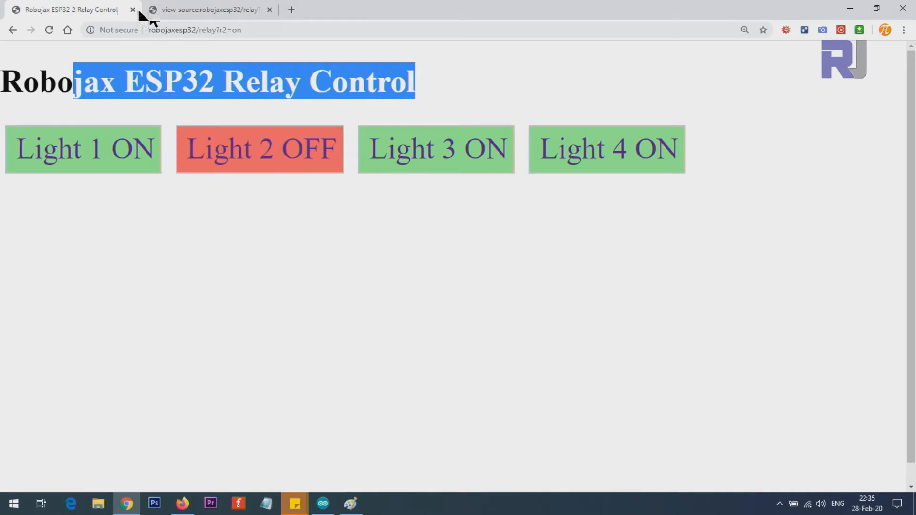
{"action": "left_click", "coordinate": [211, 10]}
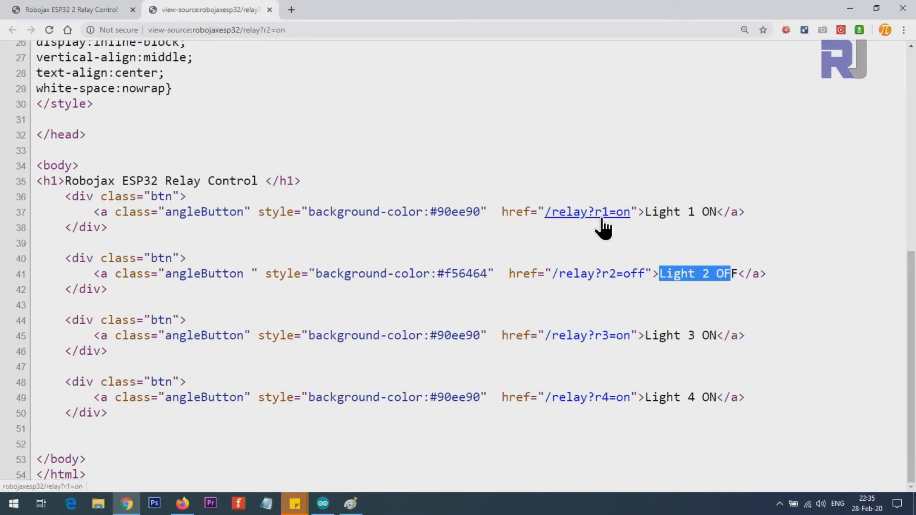
{"action": "mouse_move", "coordinate": [174, 316]}
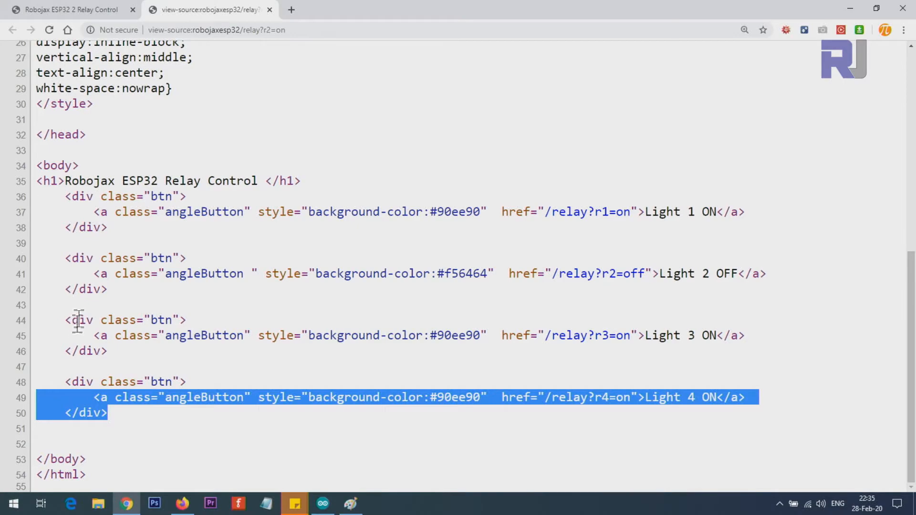
{"action": "left_click", "coordinate": [67, 9]}
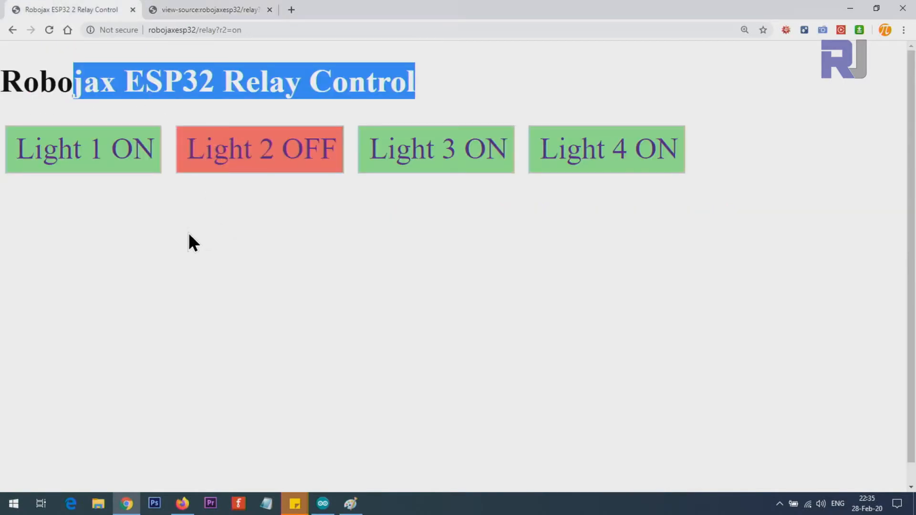
{"action": "left_click", "coordinate": [322, 502]}
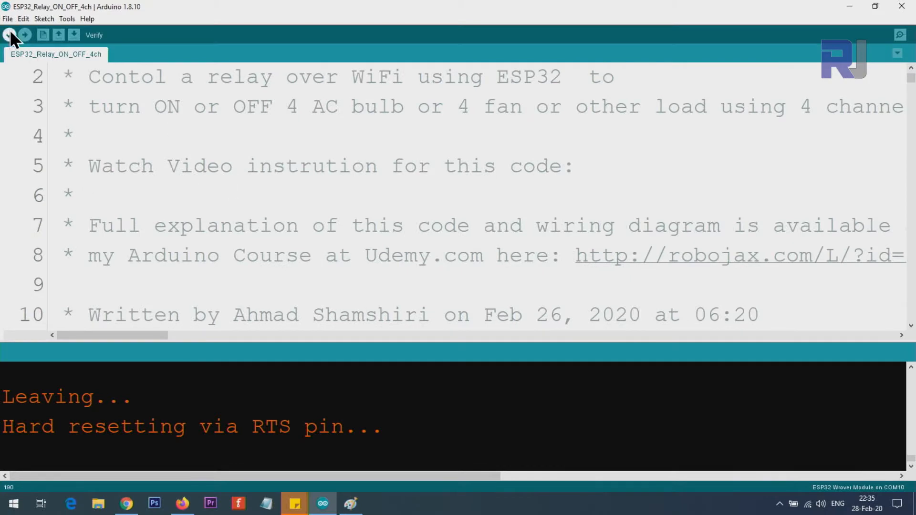
{"action": "left_click", "coordinate": [67, 19]}
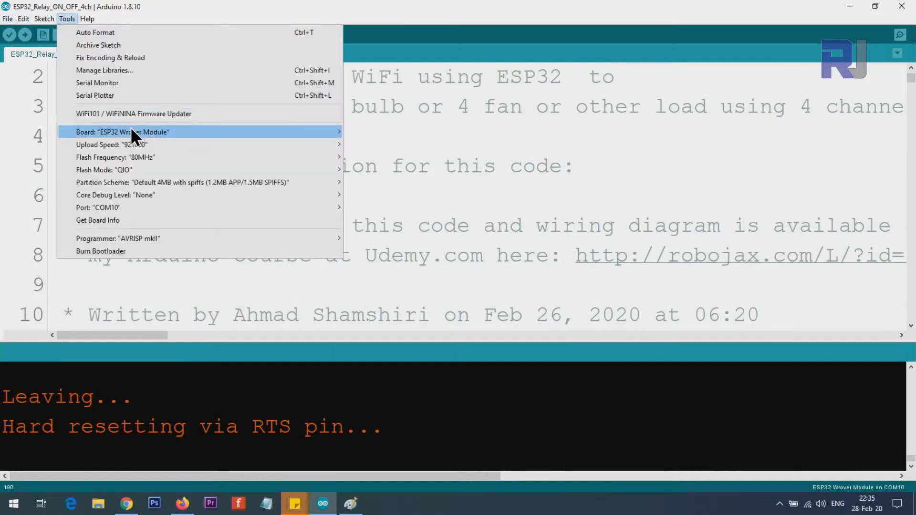
{"action": "left_click", "coordinate": [121, 132]}
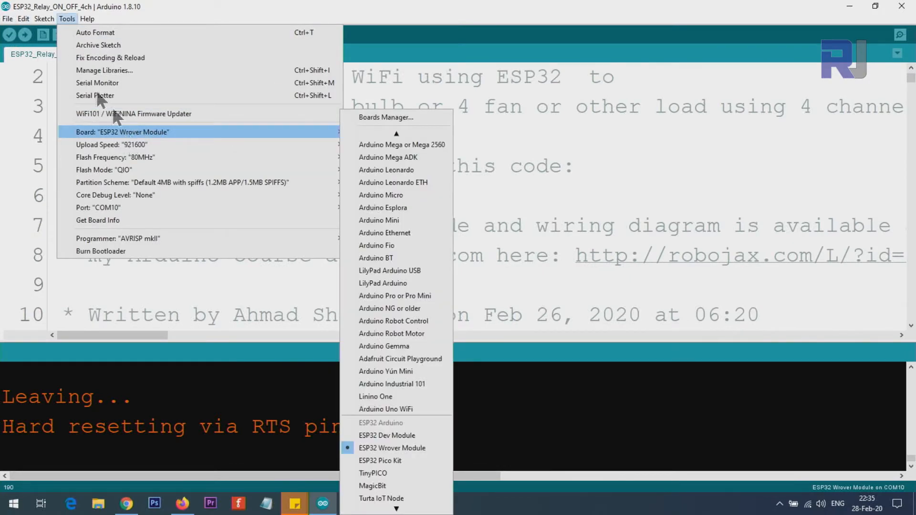
{"action": "left_click", "coordinate": [7, 18]}
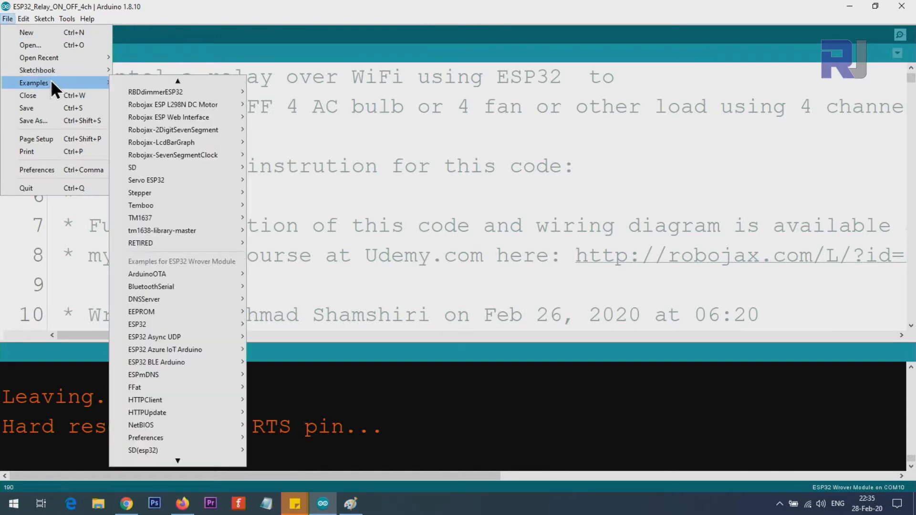
{"action": "mouse_move", "coordinate": [216, 387]}
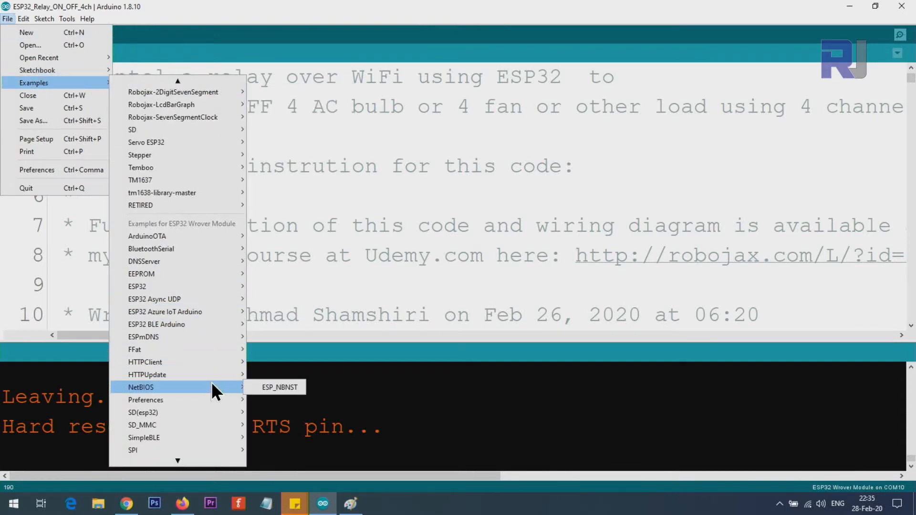
{"action": "mouse_move", "coordinate": [201, 233]}
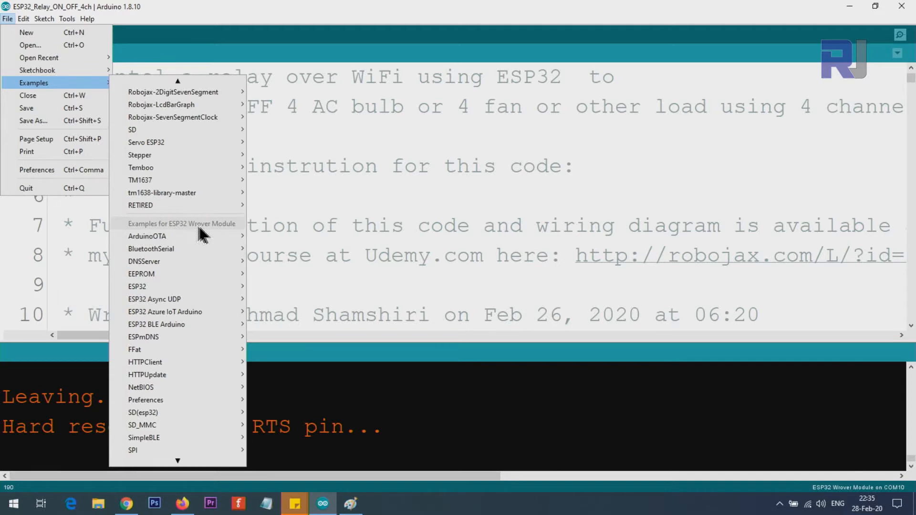
{"action": "mouse_move", "coordinate": [201, 237]}
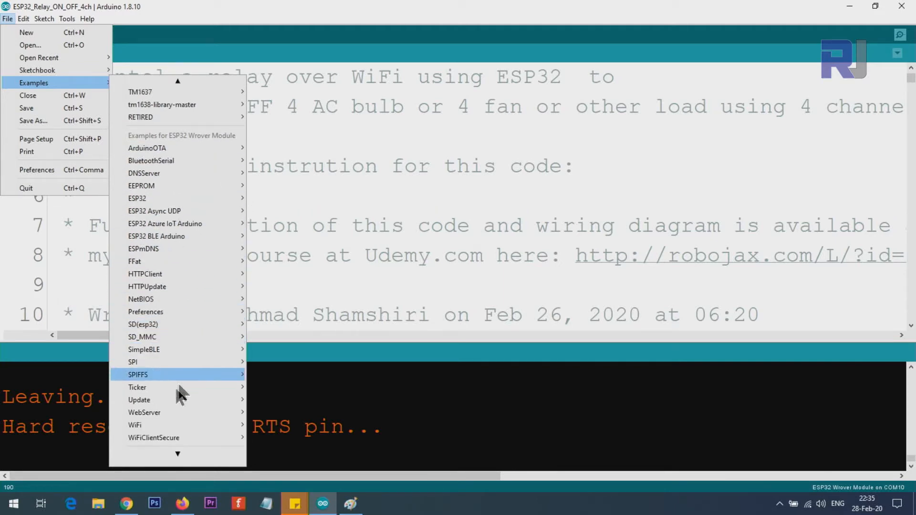
{"action": "mouse_move", "coordinate": [143, 412]}
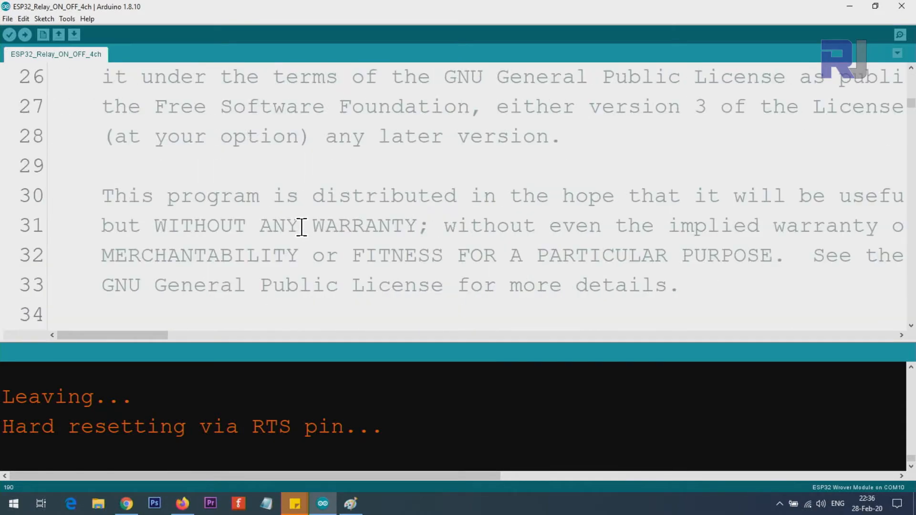
{"action": "scroll", "scroll_direction": "down", "scroll_amount": 3}
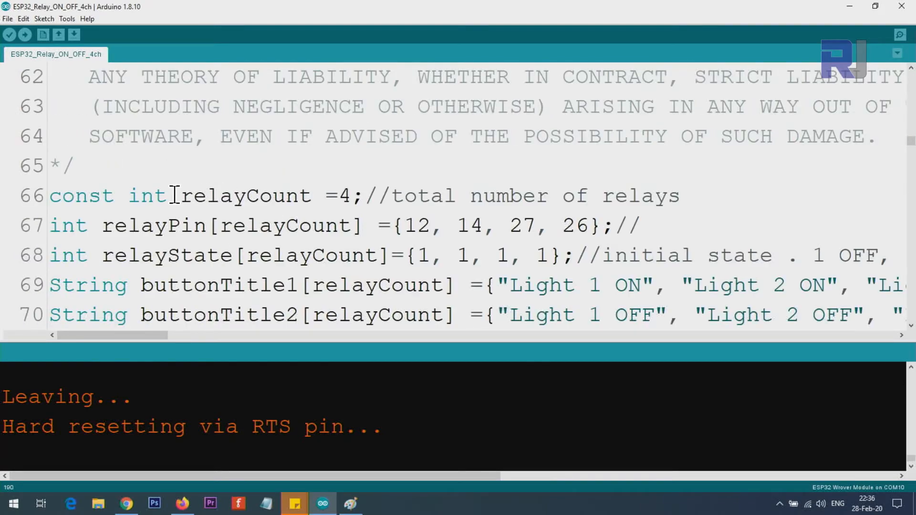
{"action": "double_click", "coordinate": [239, 195]}
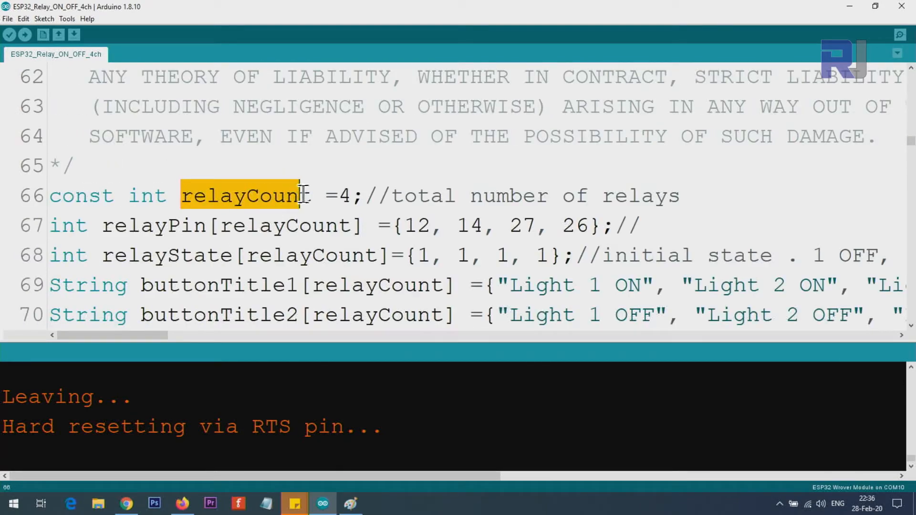
{"action": "left_click", "coordinate": [344, 195]}
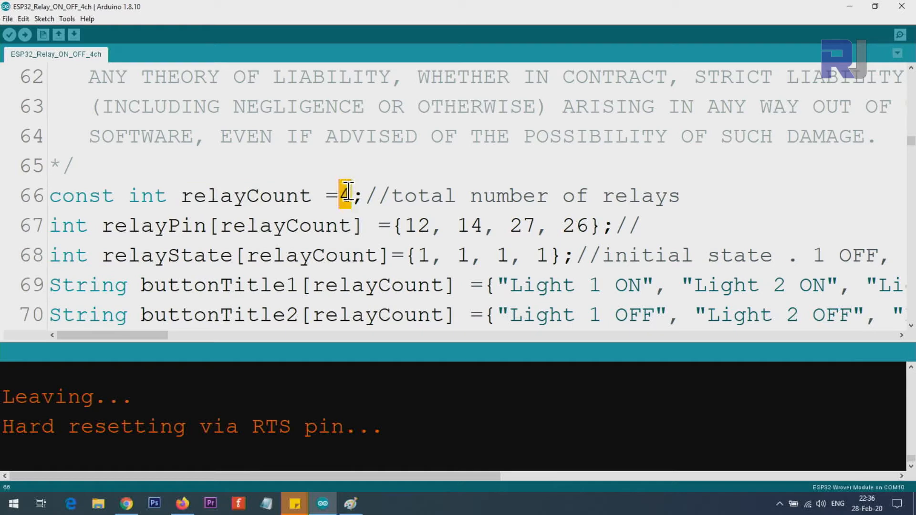
{"action": "double_click", "coordinate": [137, 226]}
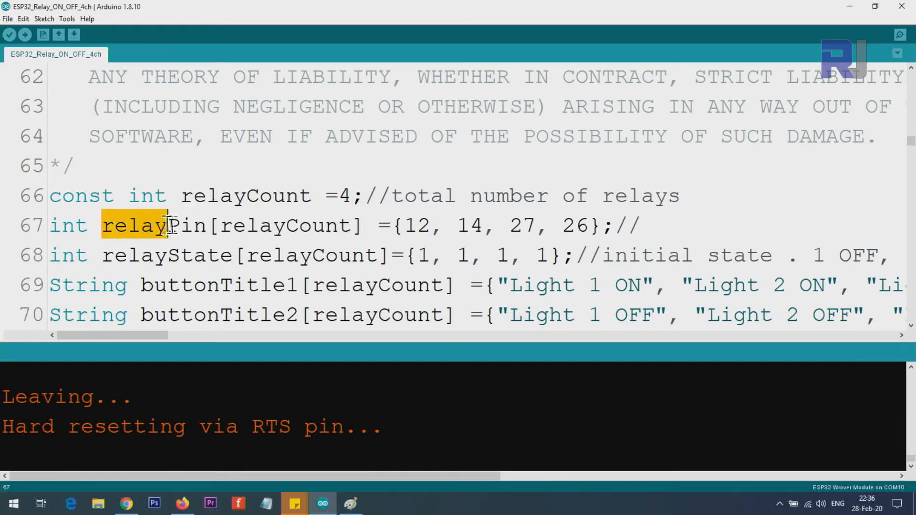
{"action": "double_click", "coordinate": [261, 226]}
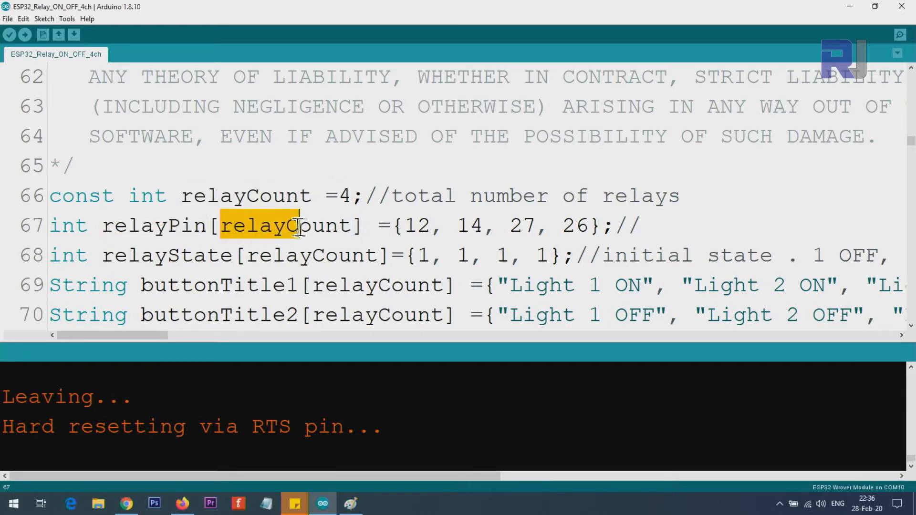
{"action": "left_click", "coordinate": [246, 196]}
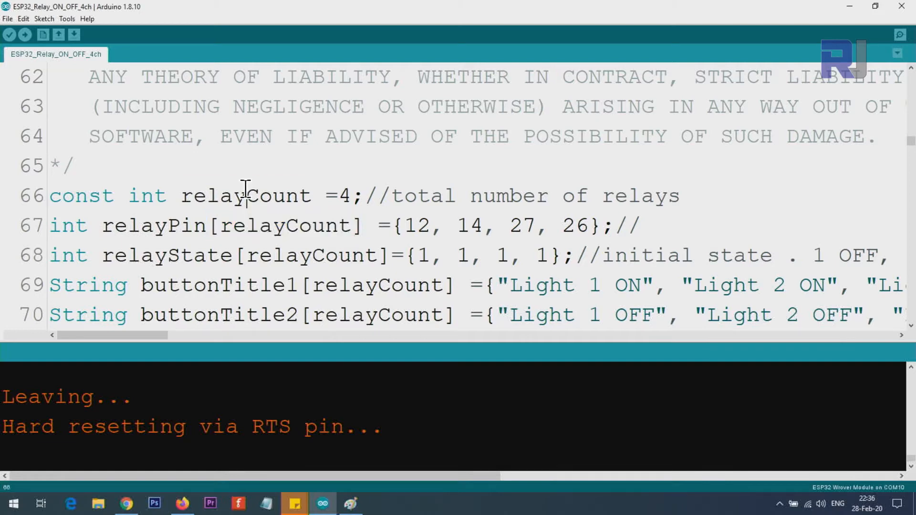
{"action": "double_click", "coordinate": [281, 226]}
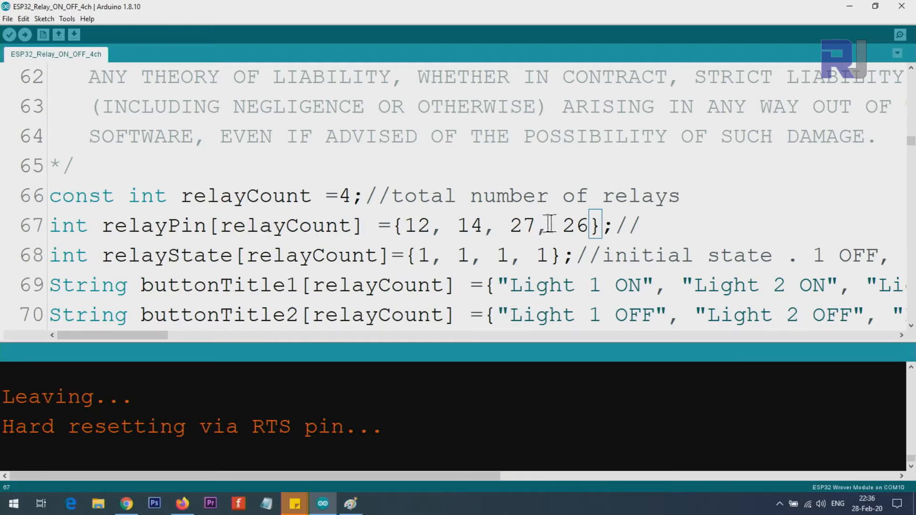
{"action": "mouse_move", "coordinate": [412, 226]}
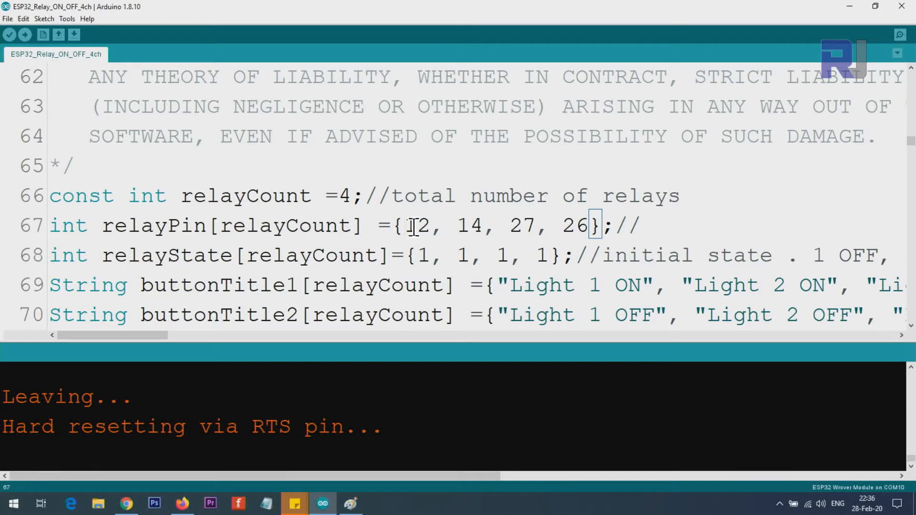
{"action": "mouse_move", "coordinate": [357, 226]}
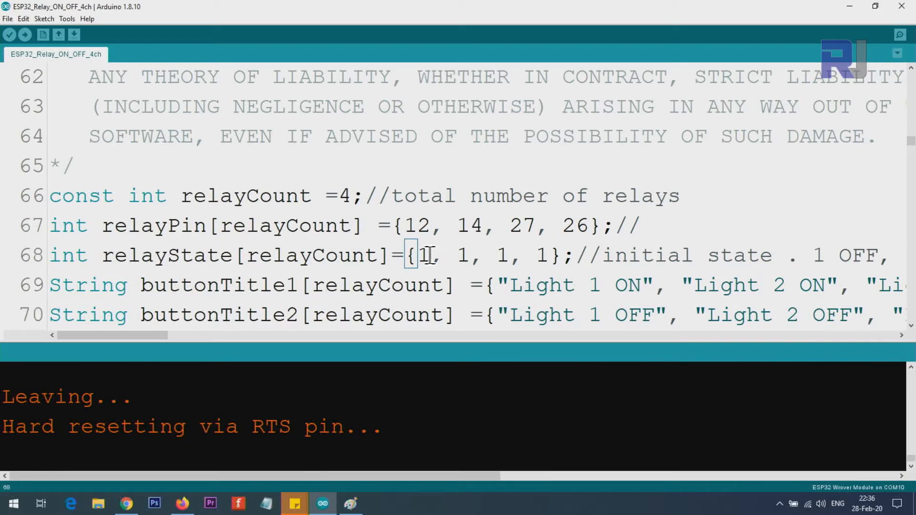
{"action": "double_click", "coordinate": [422, 255]}
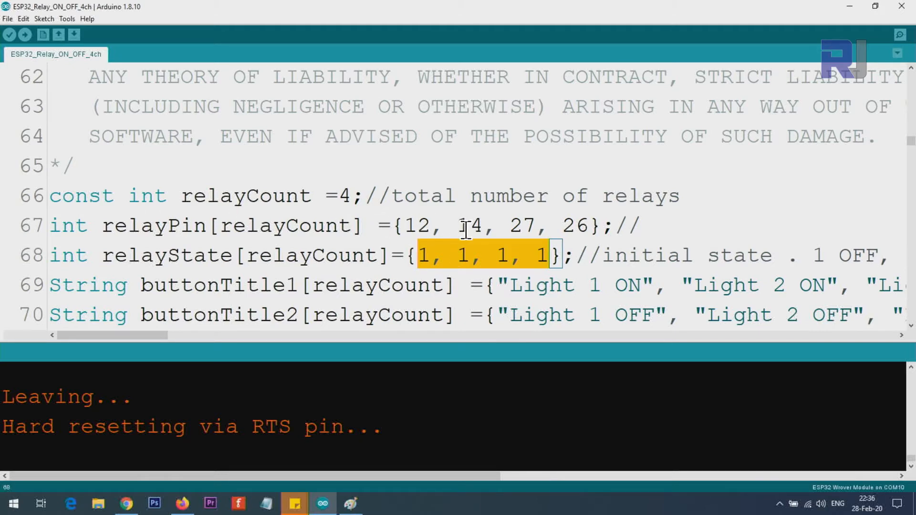
{"action": "mouse_move", "coordinate": [538, 255]}
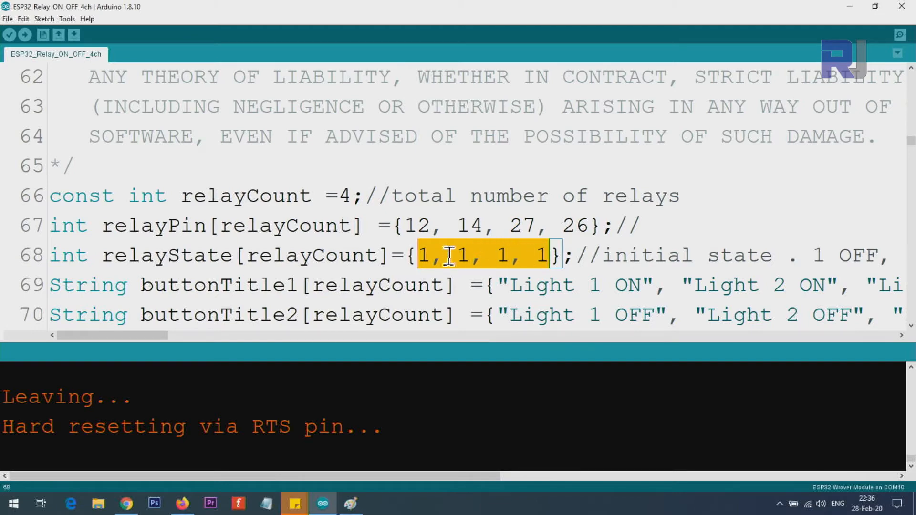
{"action": "scroll", "scroll_direction": "down", "scroll_amount": 3}
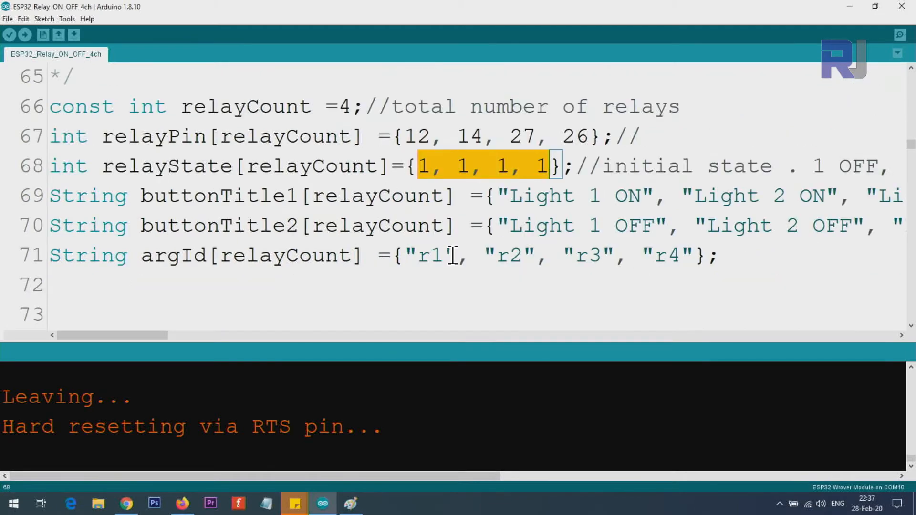
{"action": "double_click", "coordinate": [218, 195]}
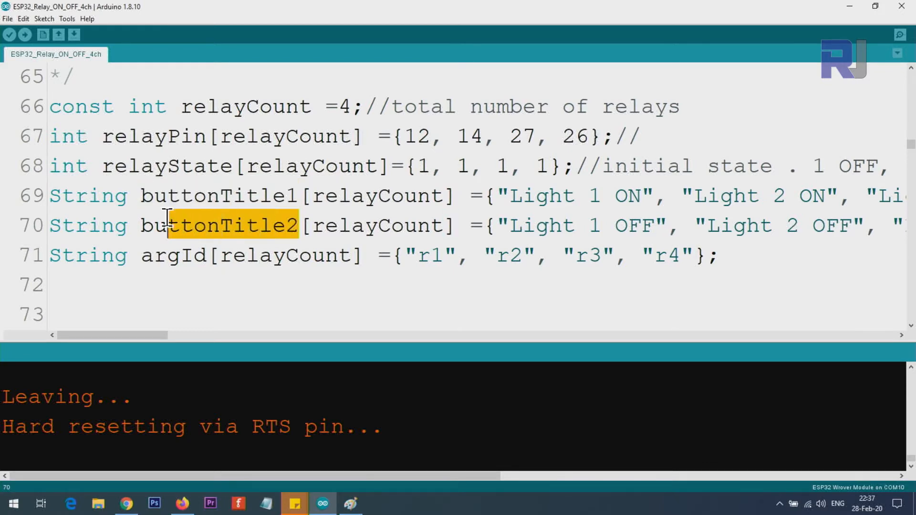
{"action": "mouse_move", "coordinate": [523, 208]}
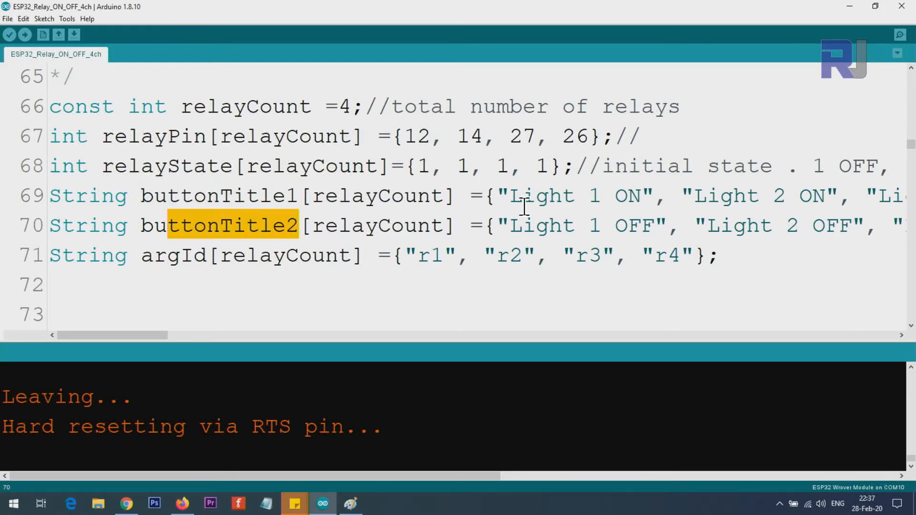
Toggle the Light 2 relay off and then on again with its buttons.
{"action": "double_click", "coordinate": [538, 196]}
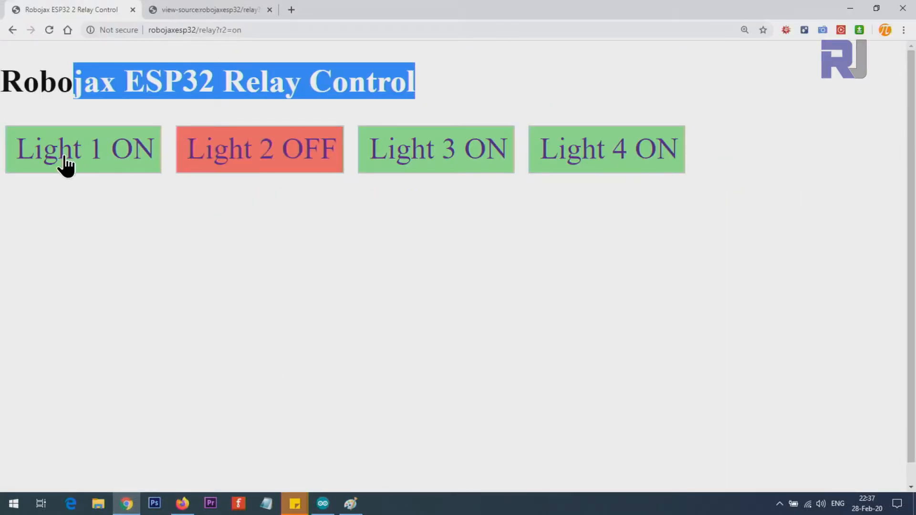
{"action": "mouse_move", "coordinate": [241, 169]}
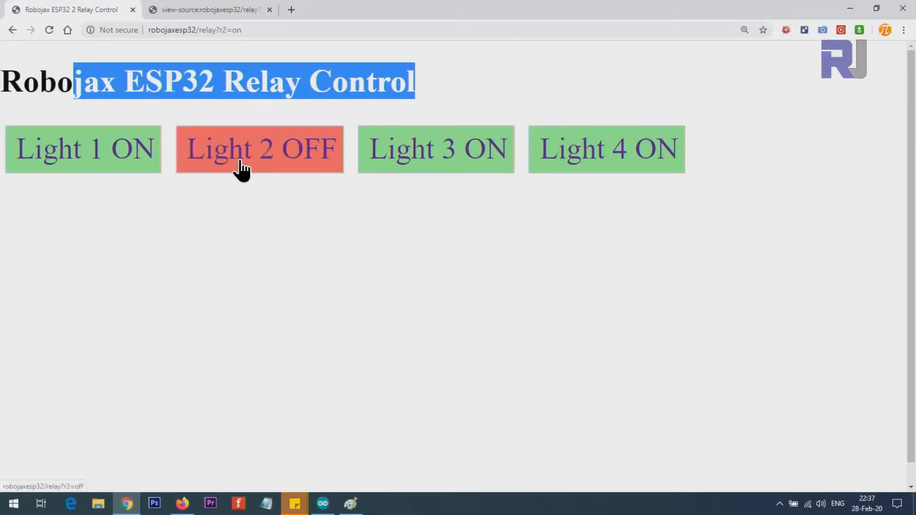
{"action": "left_click", "coordinate": [259, 149]}
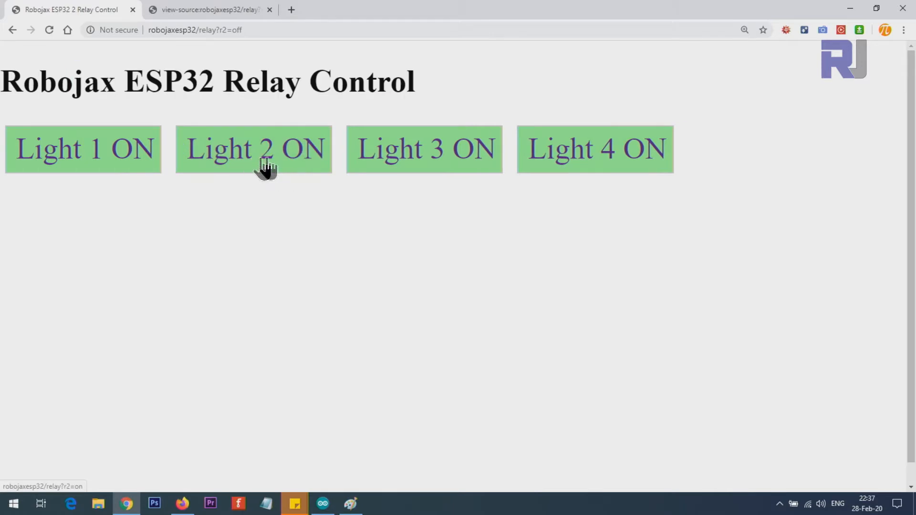
{"action": "left_click", "coordinate": [253, 149]}
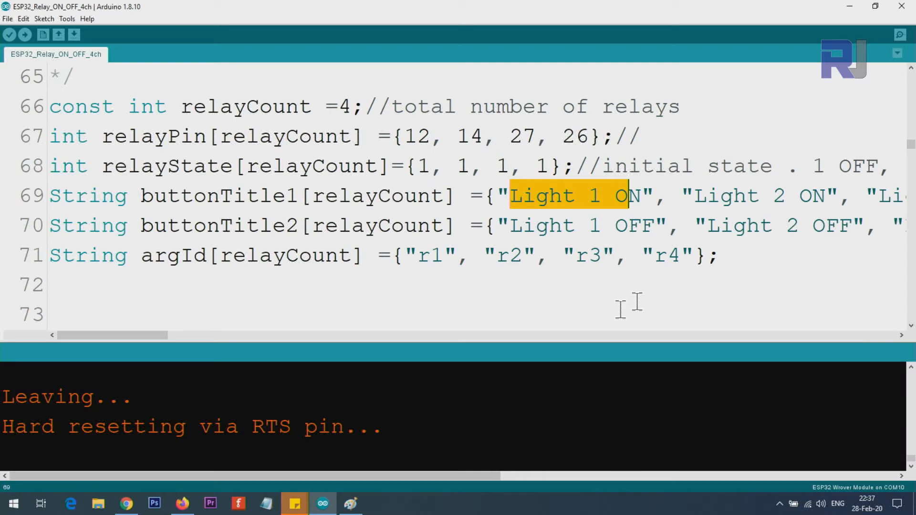
{"action": "double_click", "coordinate": [758, 196]}
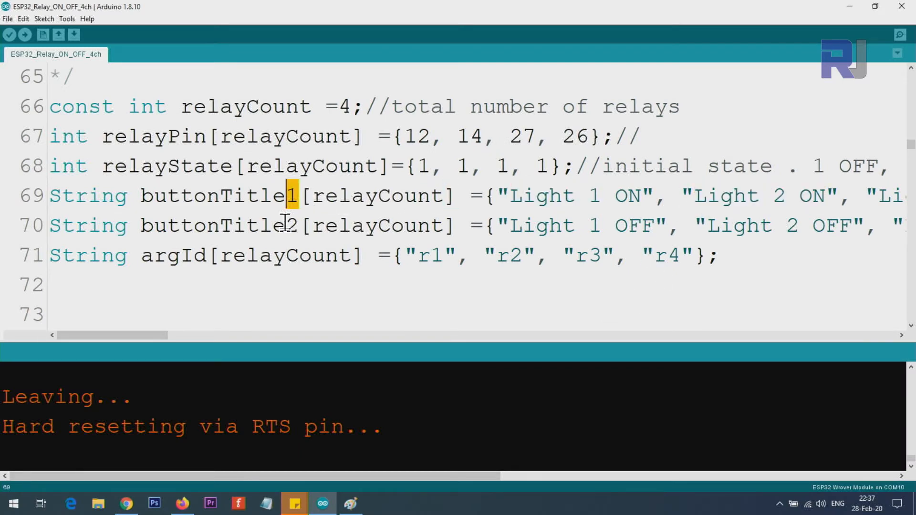
{"action": "double_click", "coordinate": [778, 225]}
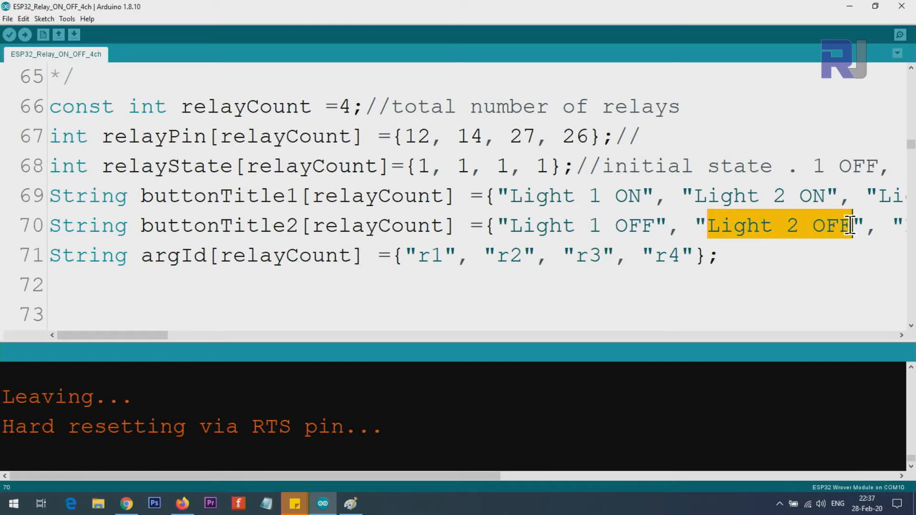
{"action": "mouse_move", "coordinate": [523, 185]}
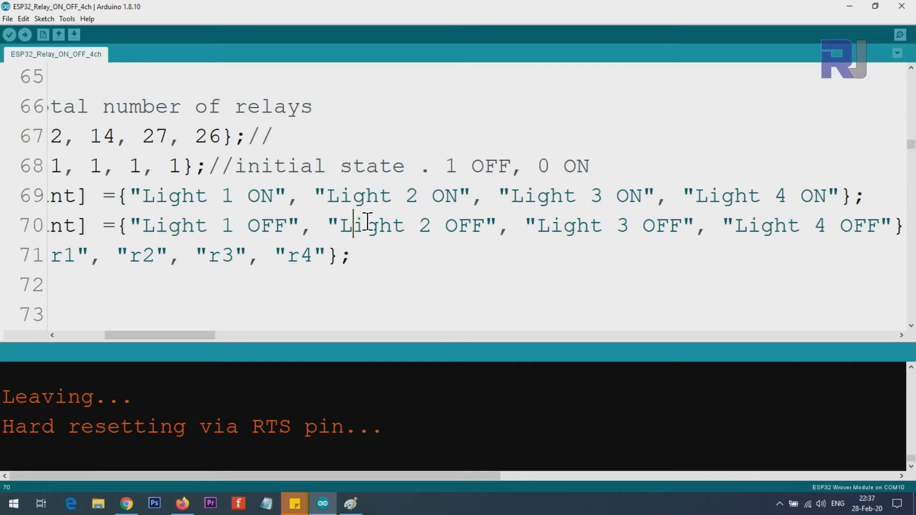
{"action": "mouse_move", "coordinate": [393, 329]}
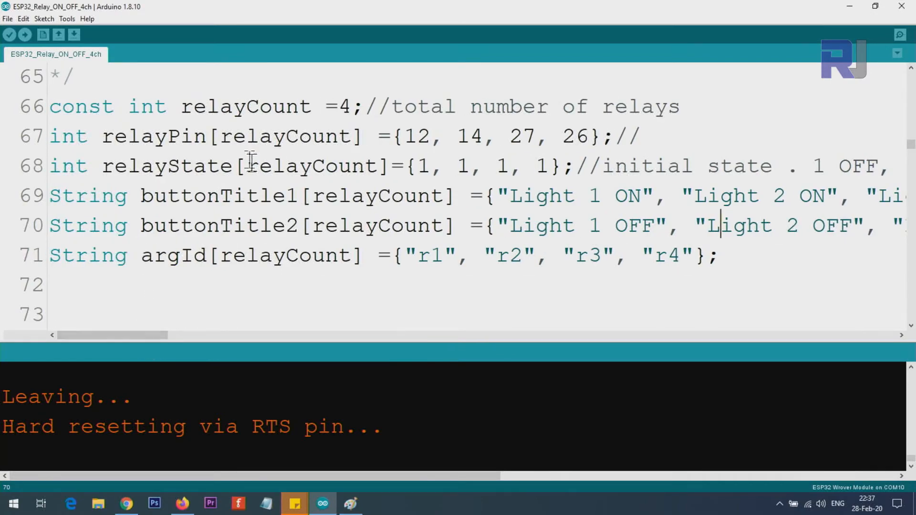
{"action": "mouse_move", "coordinate": [120, 497]}
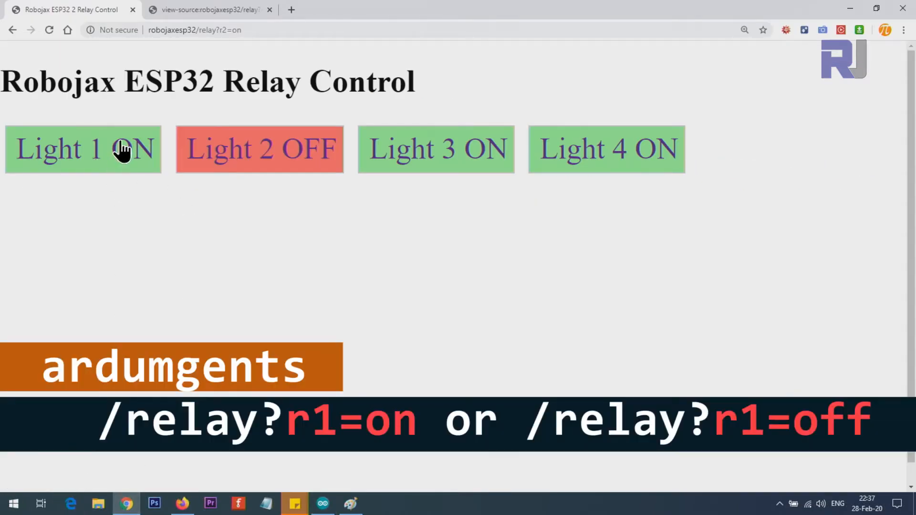
Press Light 1 ON, check r1=on in the address bar, then press Light 2's button.
{"action": "left_click", "coordinate": [83, 149]}
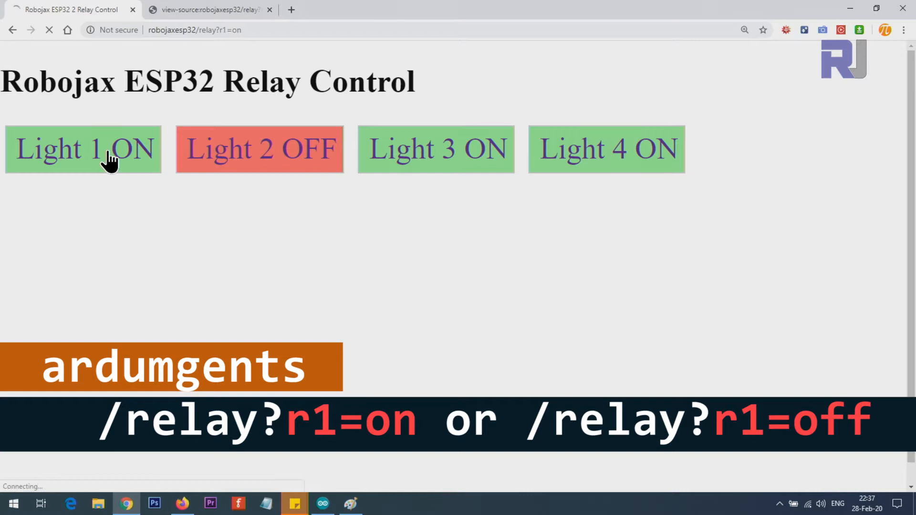
{"action": "left_click", "coordinate": [83, 148]}
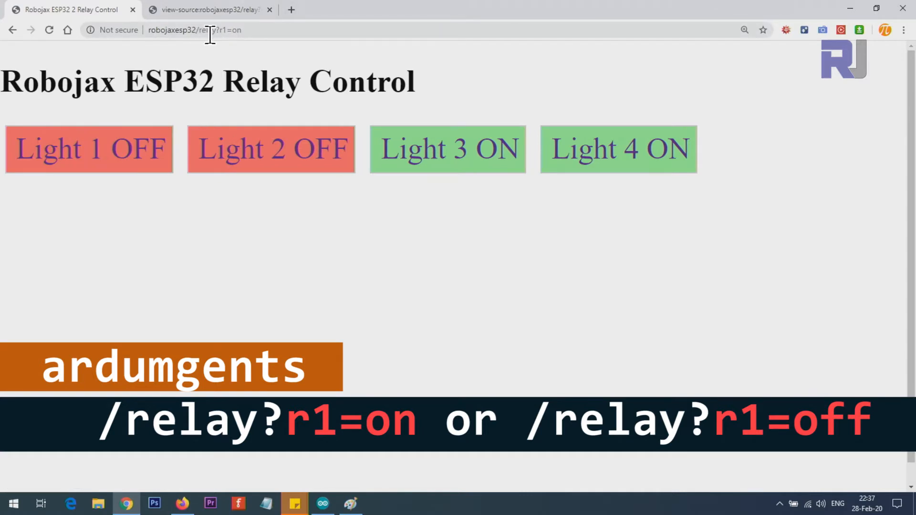
{"action": "left_click", "coordinate": [216, 30]}
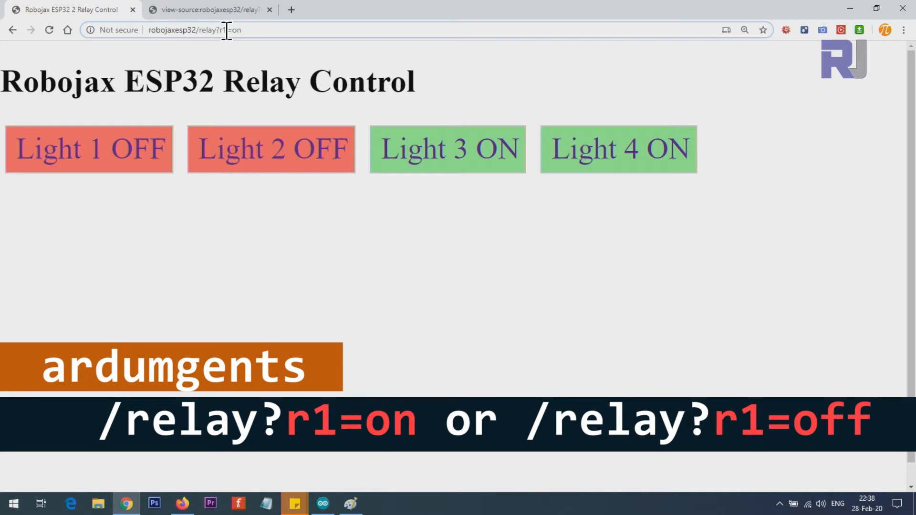
{"action": "left_click", "coordinate": [271, 149]}
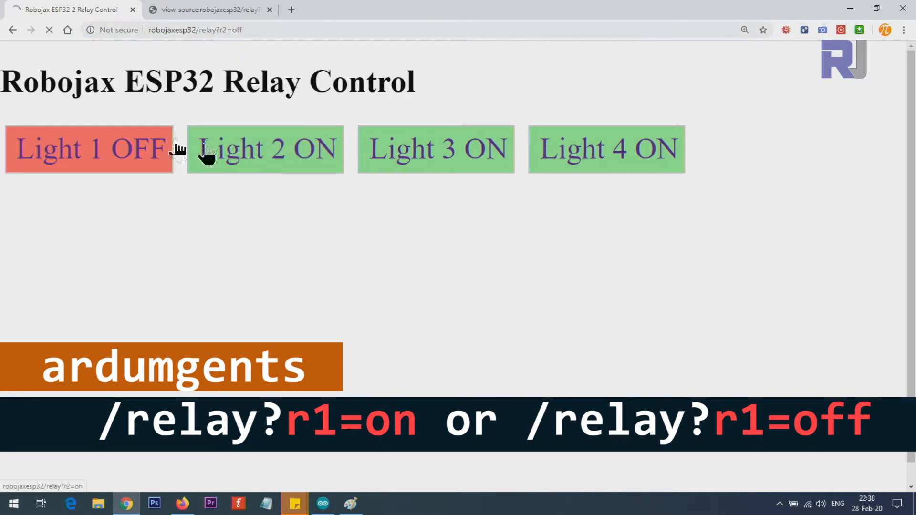
{"action": "left_click", "coordinate": [88, 149]}
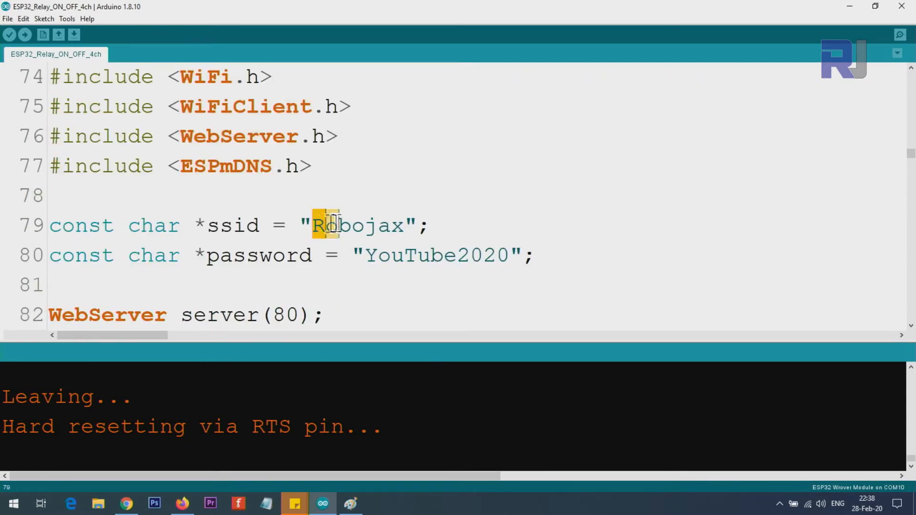
{"action": "double_click", "coordinate": [363, 226]}
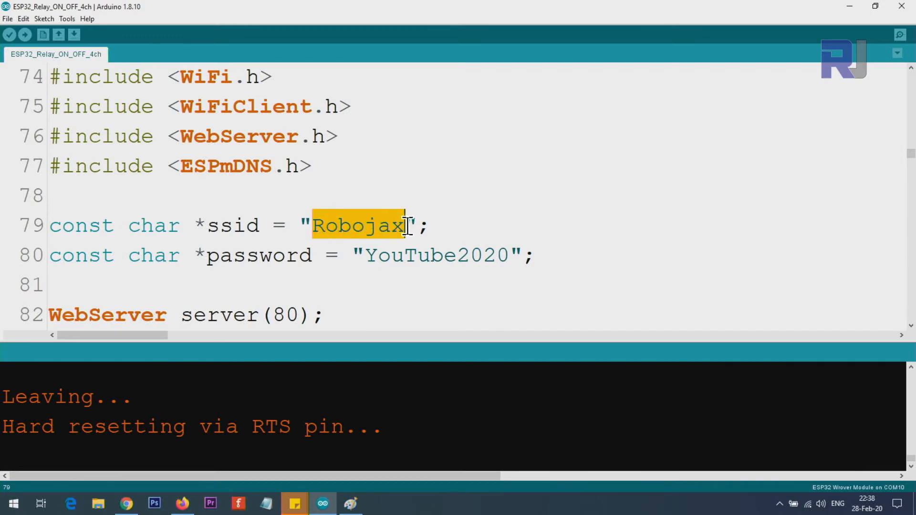
{"action": "double_click", "coordinate": [433, 255]}
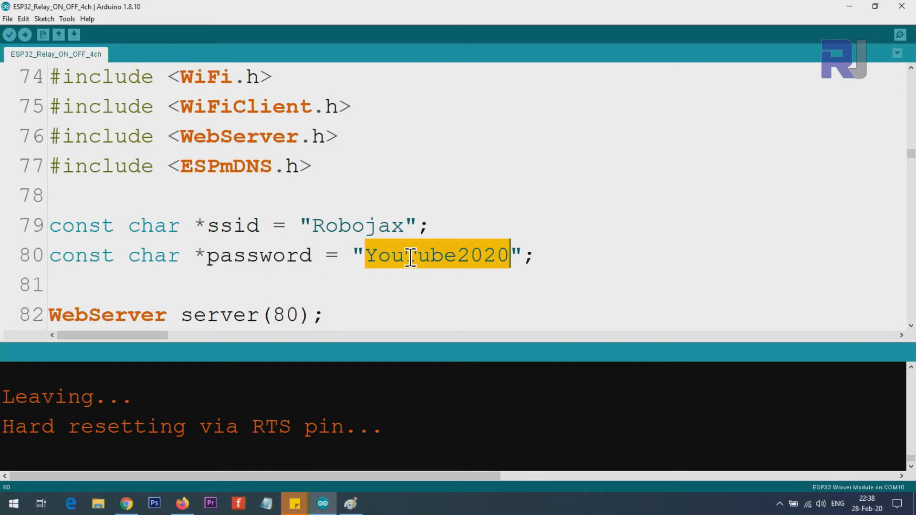
{"action": "scroll", "scroll_direction": "down", "scroll_amount": 3}
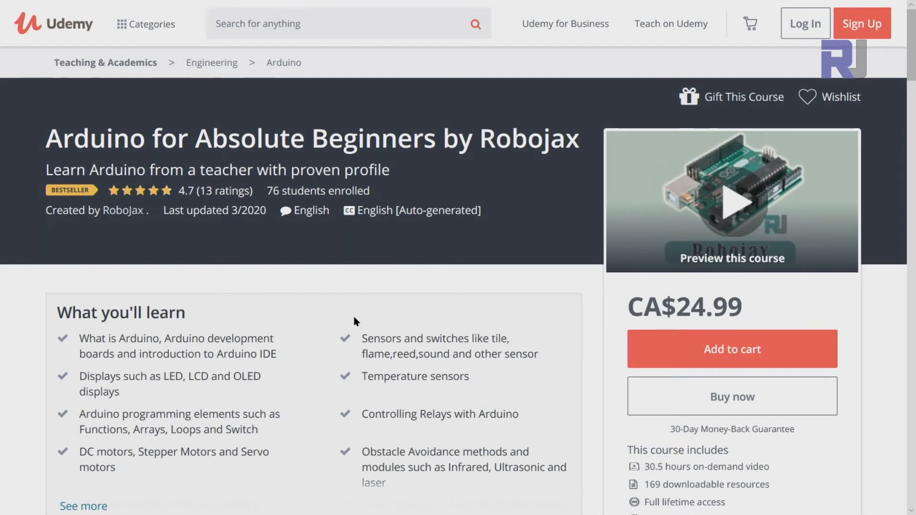
{"action": "mouse_move", "coordinate": [253, 308]}
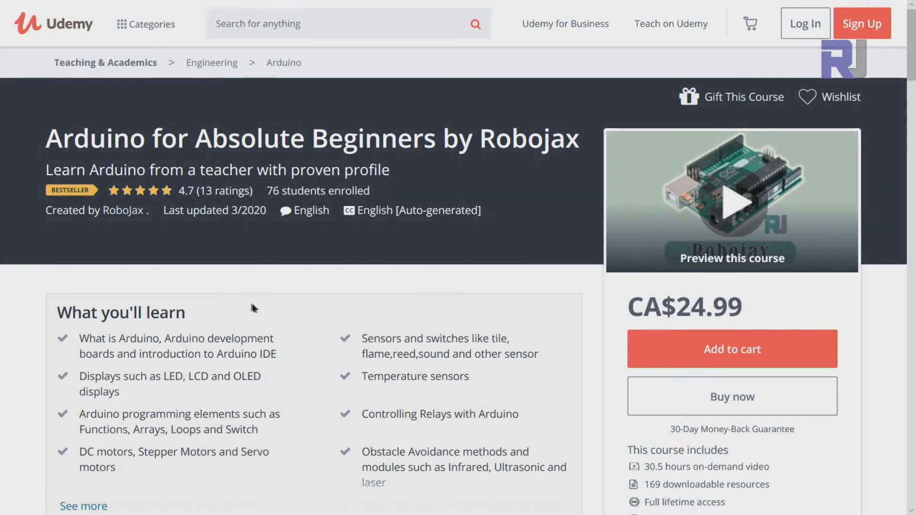
{"action": "scroll", "scroll_direction": "down", "scroll_amount": 3}
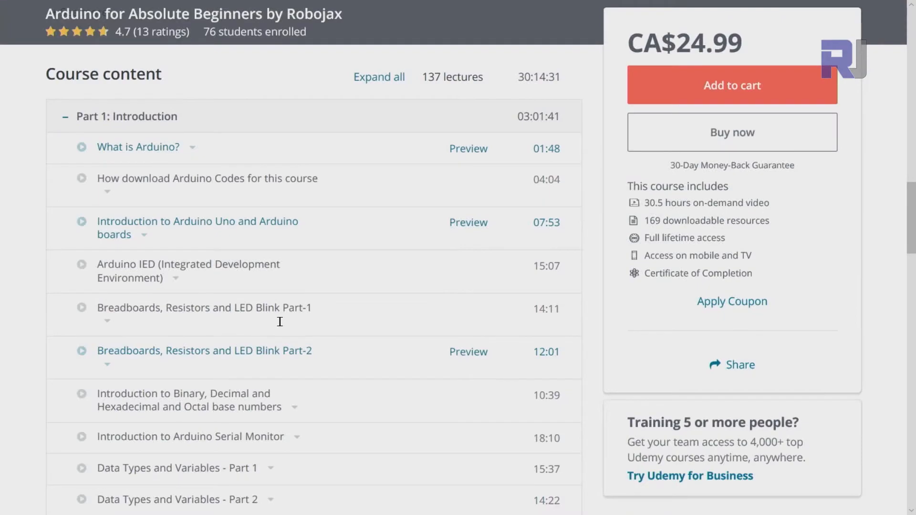
{"action": "scroll", "scroll_direction": "down", "scroll_amount": 3}
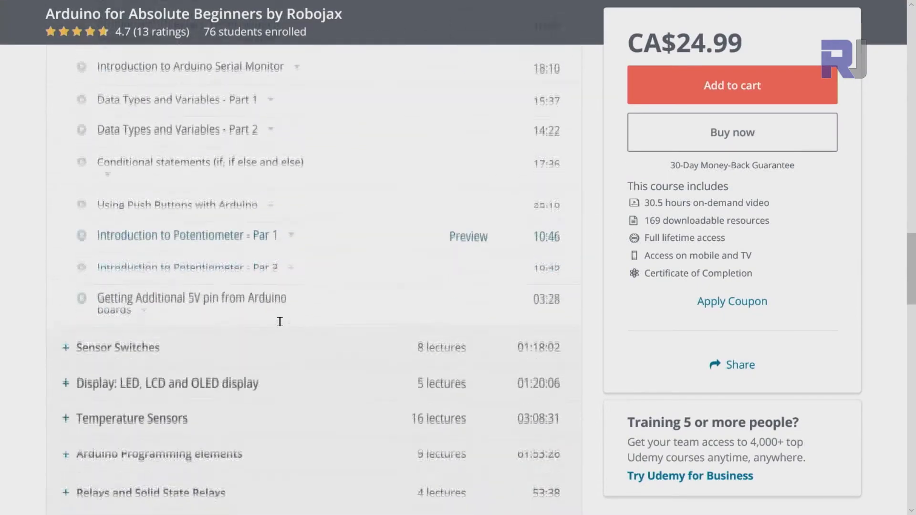
{"action": "scroll", "scroll_direction": "down", "scroll_amount": 3}
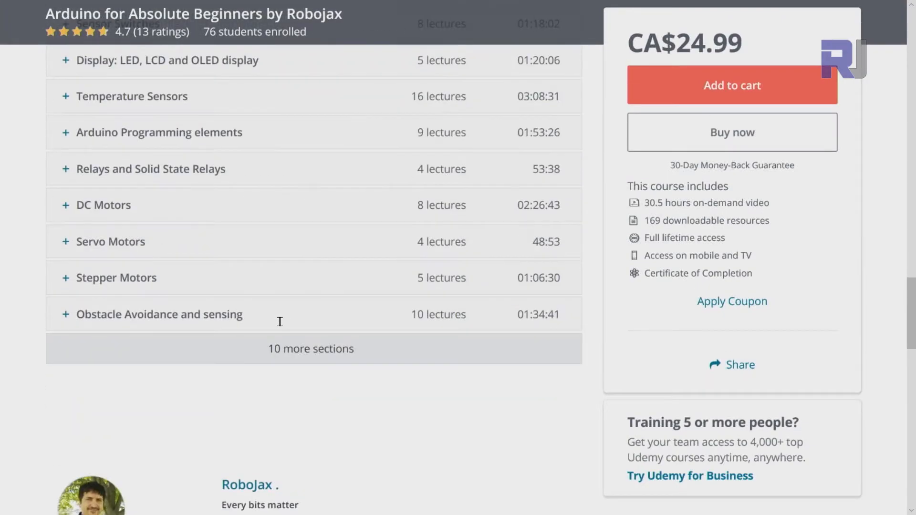
{"action": "scroll", "scroll_direction": "down", "scroll_amount": 3}
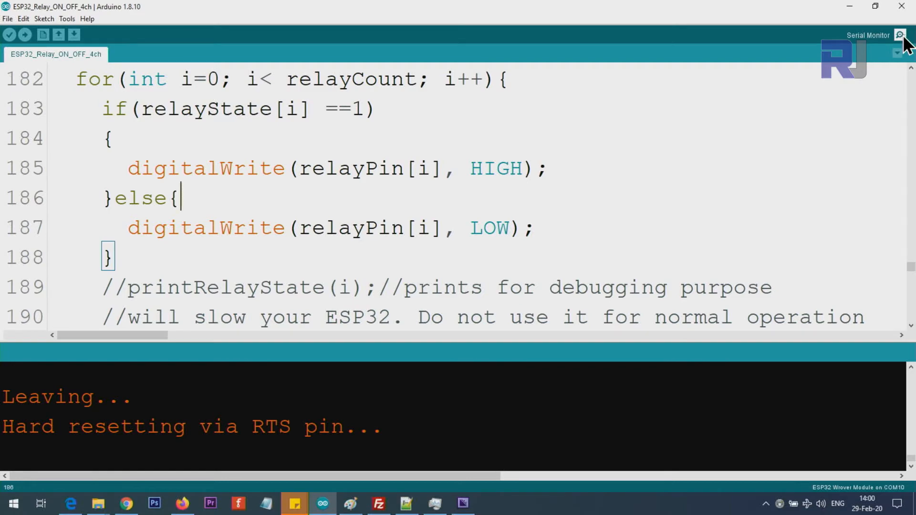
Open the Serial Monitor showing the ESP32 at 192.168.1.104 as robojaxESP32.
{"action": "left_click", "coordinate": [900, 35]}
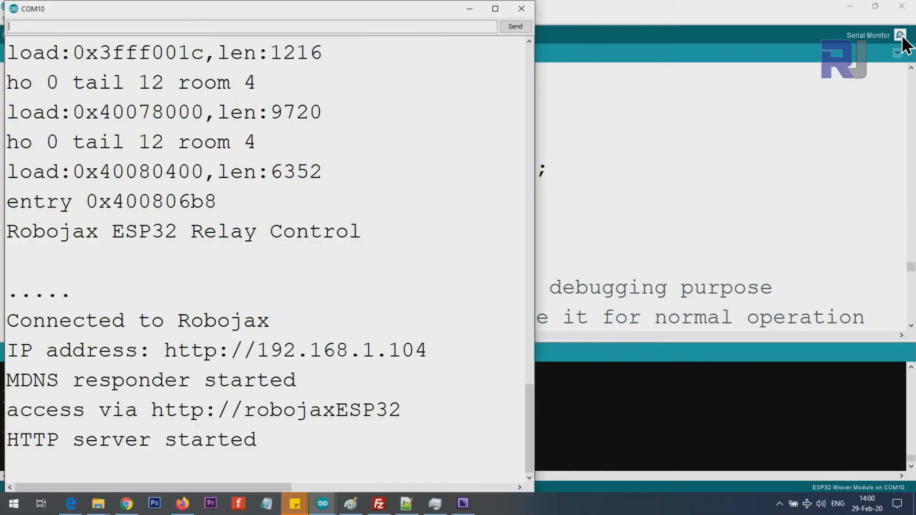
{"action": "mouse_move", "coordinate": [301, 362]}
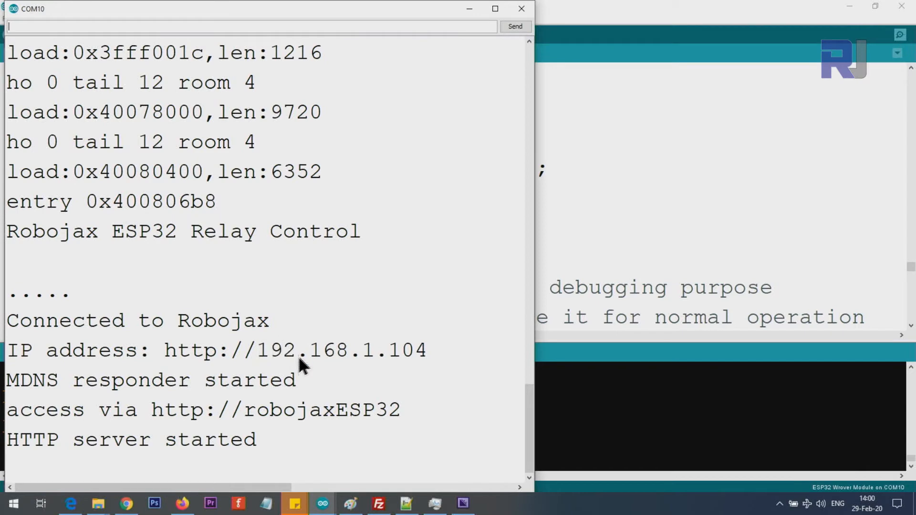
{"action": "mouse_move", "coordinate": [198, 415]}
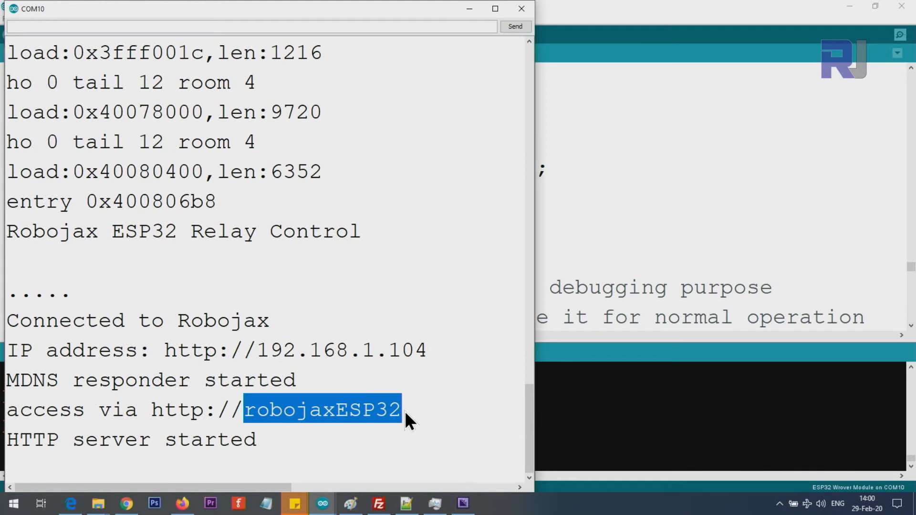
{"action": "mouse_move", "coordinate": [315, 421]}
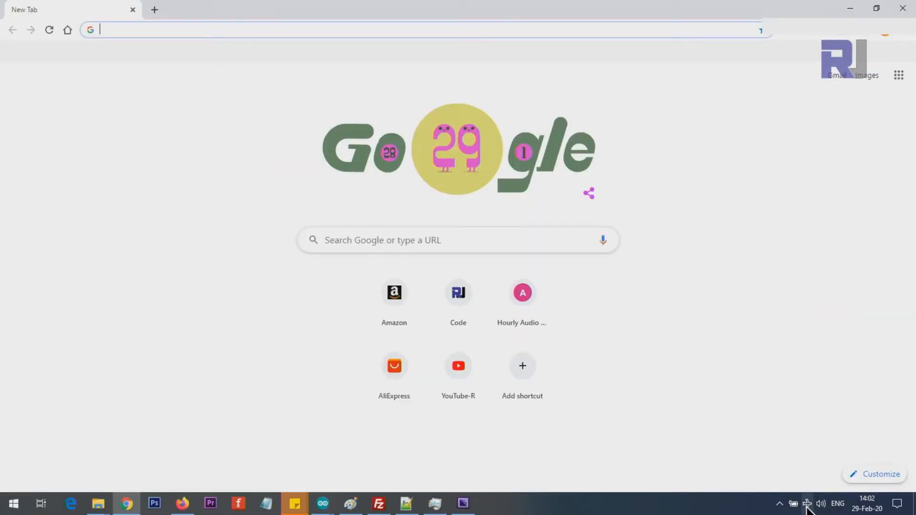
After checking the Wi-Fi network, enter 192.168.1.104 in Chrome's address bar for the relay page.
{"action": "left_click", "coordinate": [806, 504]}
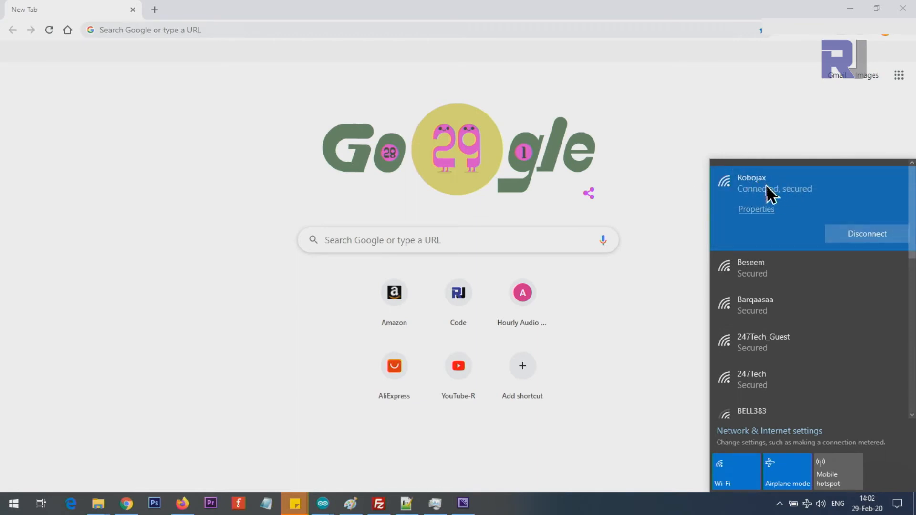
{"action": "left_click", "coordinate": [234, 30]}
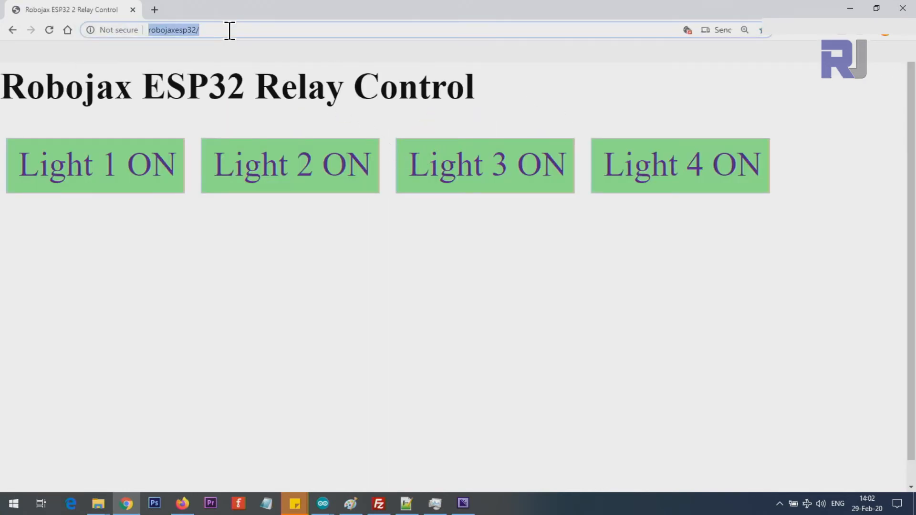
{"action": "type", "text": "192.168.1.104"}
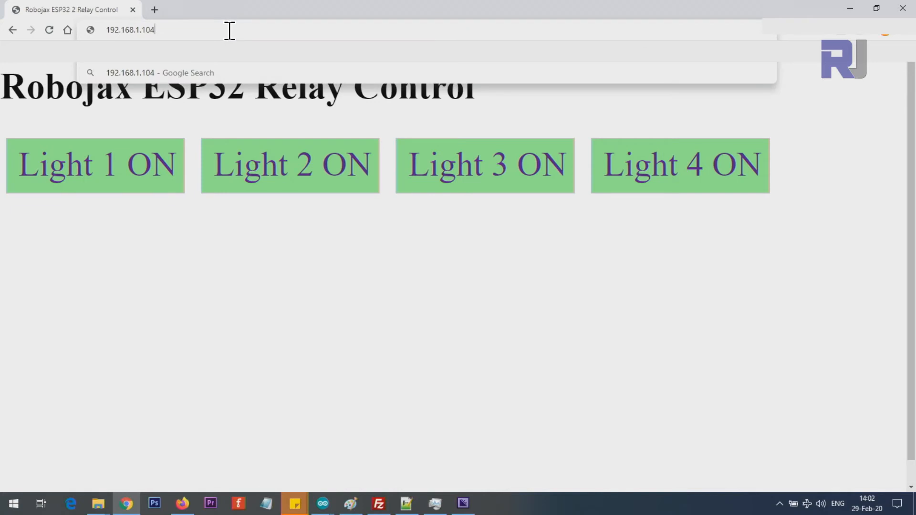